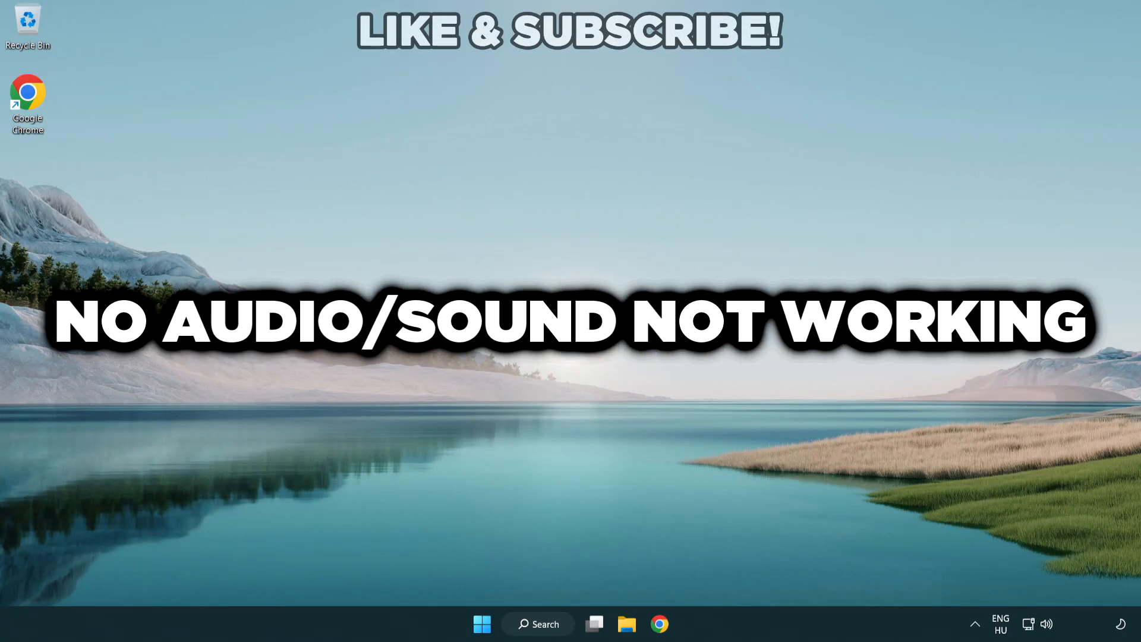
{"action": "mouse_move", "coordinate": [633, 367]}
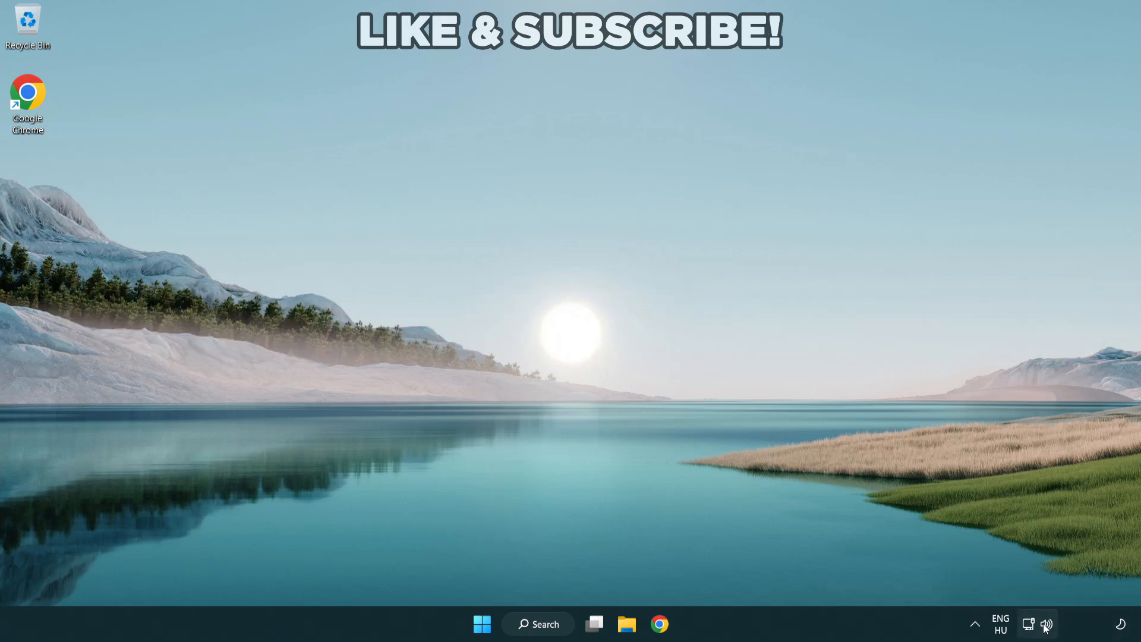
Switch sound output from CABLE Input to Speakers (High Definition Audio Device) in Quick Settings
{"action": "left_click", "coordinate": [1029, 623]}
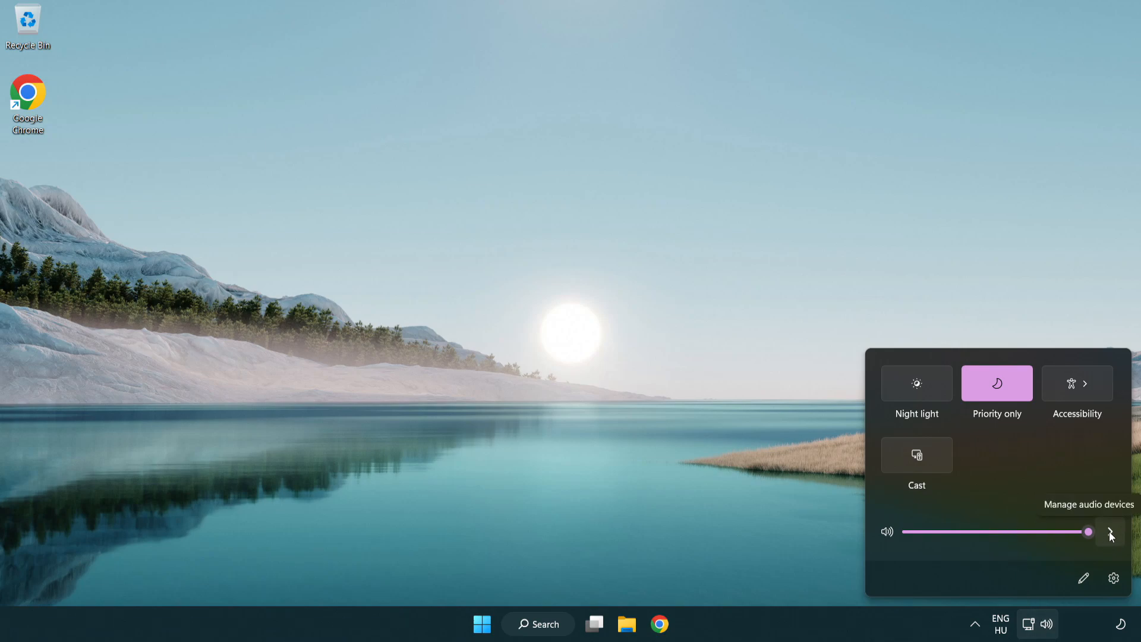
{"action": "left_click", "coordinate": [1109, 531]}
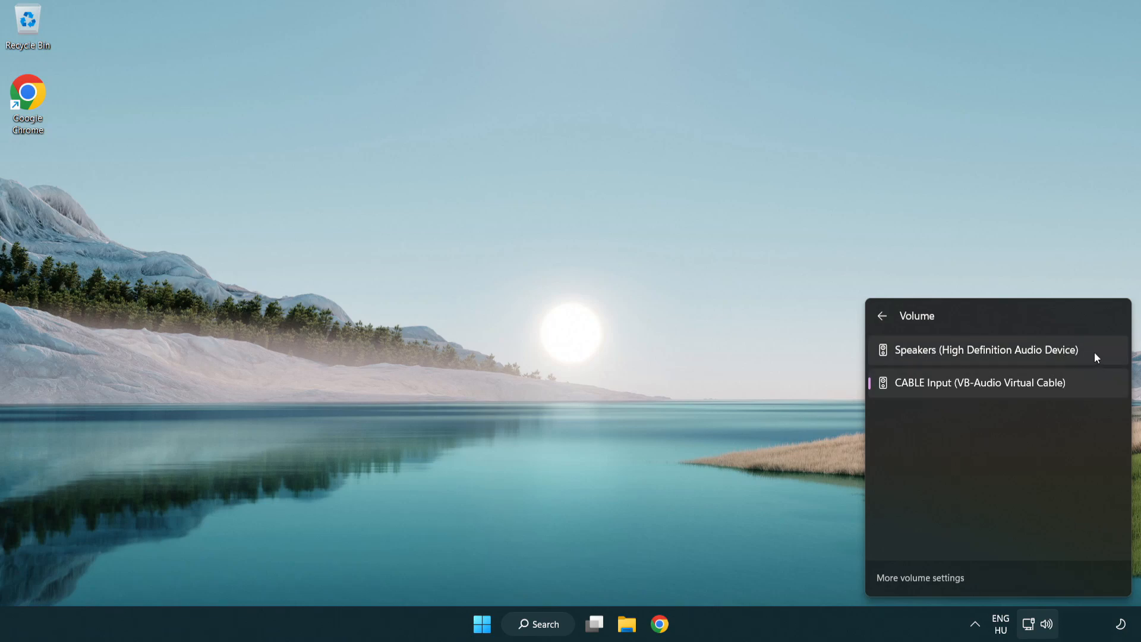
{"action": "left_click", "coordinate": [985, 349]}
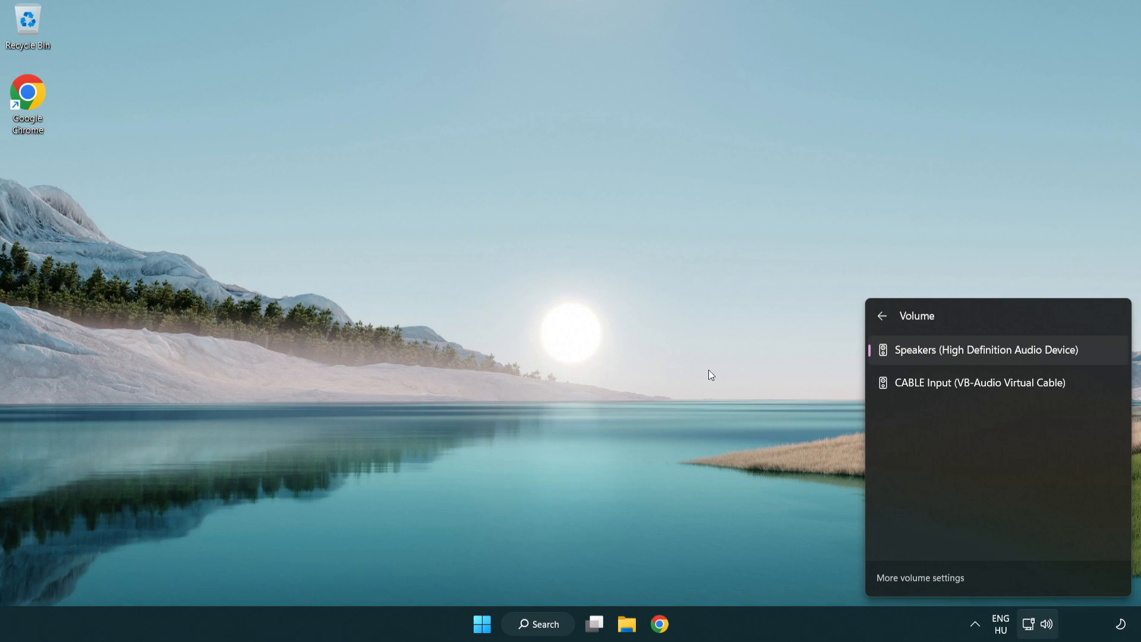
{"action": "left_click", "coordinate": [597, 342]}
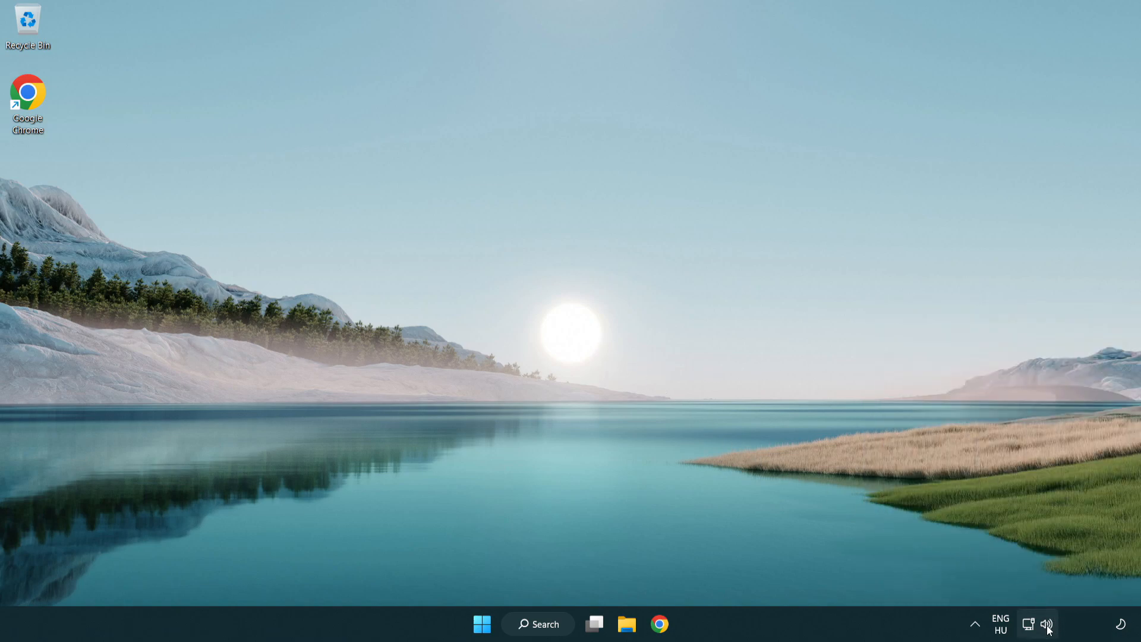
Reset sound devices and app volumes to recommended defaults in the volume mixer, then close Settings
{"action": "right_click", "coordinate": [1048, 624]}
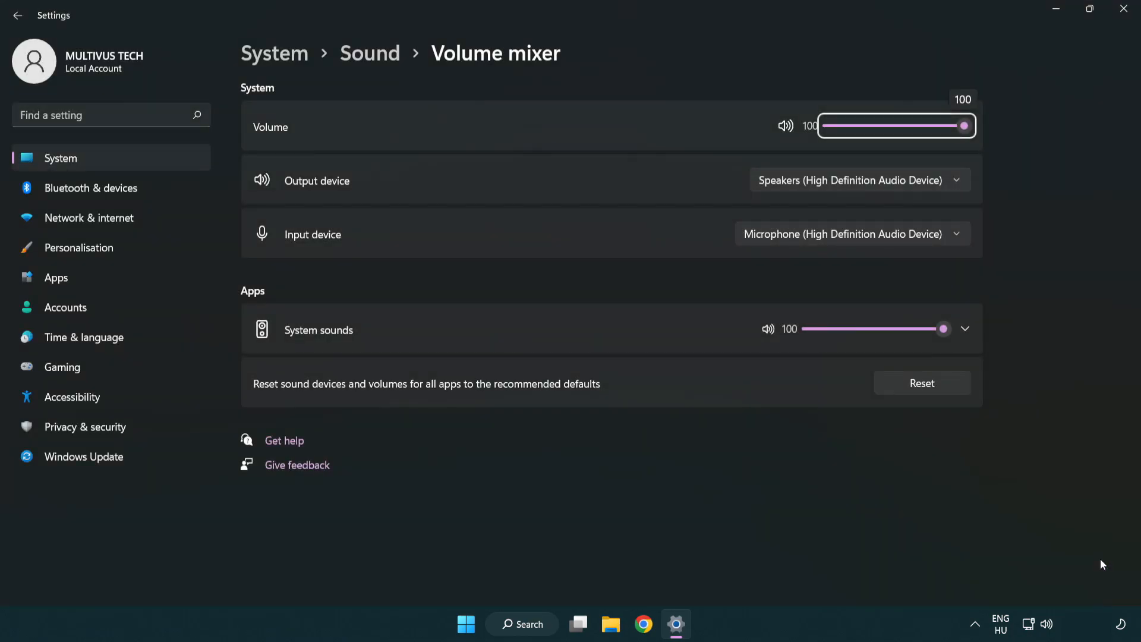
{"action": "mouse_move", "coordinate": [255, 400]}
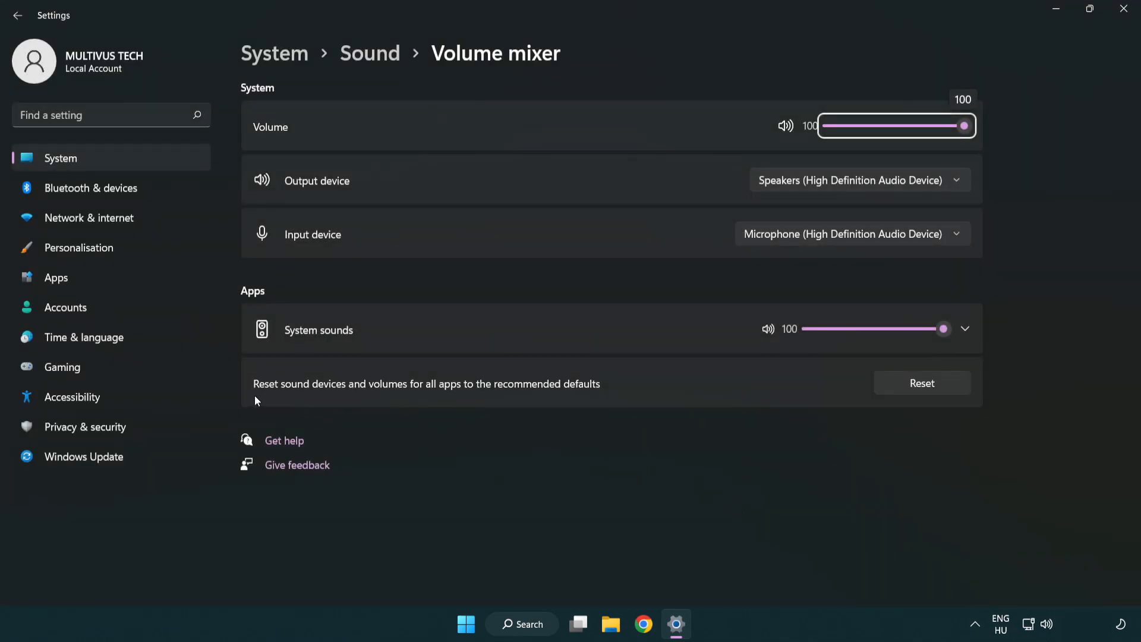
{"action": "mouse_move", "coordinate": [555, 395]}
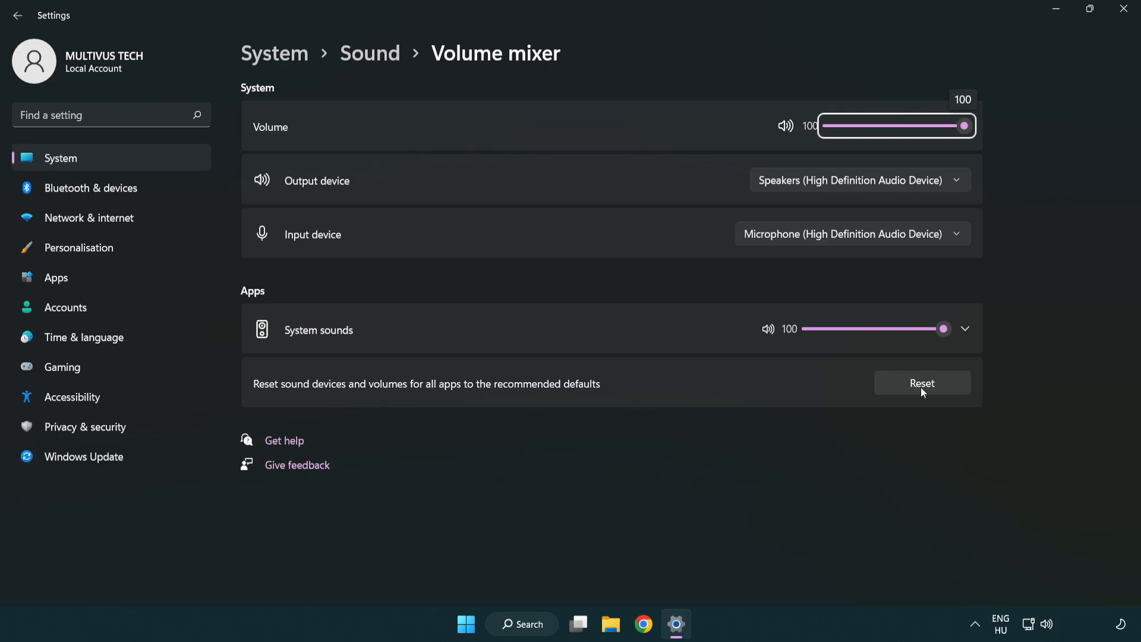
{"action": "left_click", "coordinate": [922, 383]}
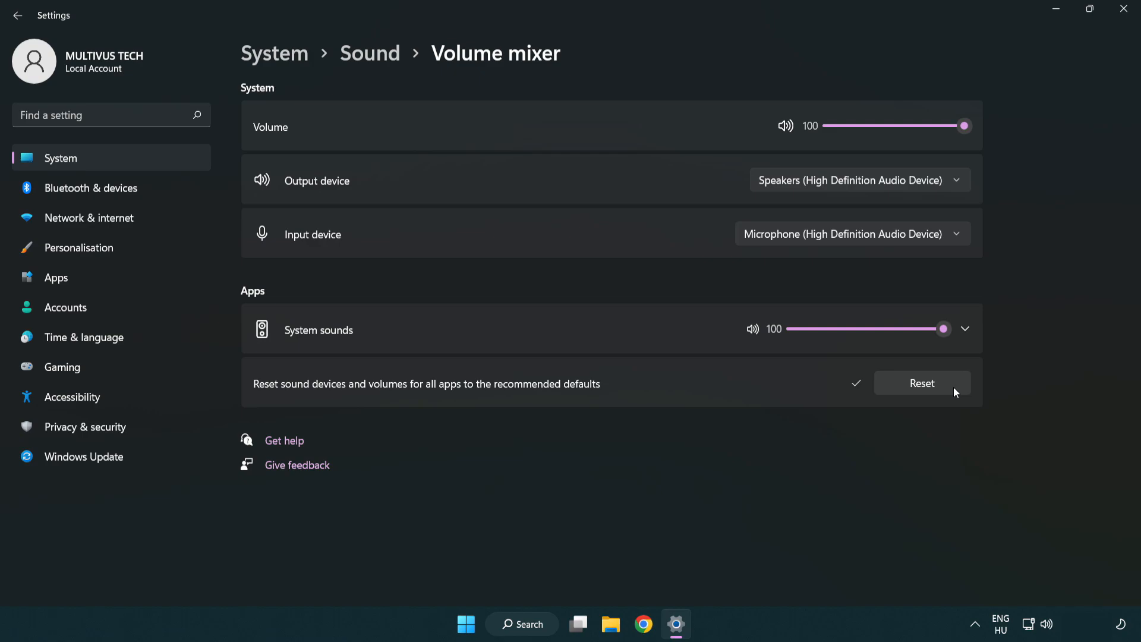
{"action": "mouse_move", "coordinate": [866, 407]}
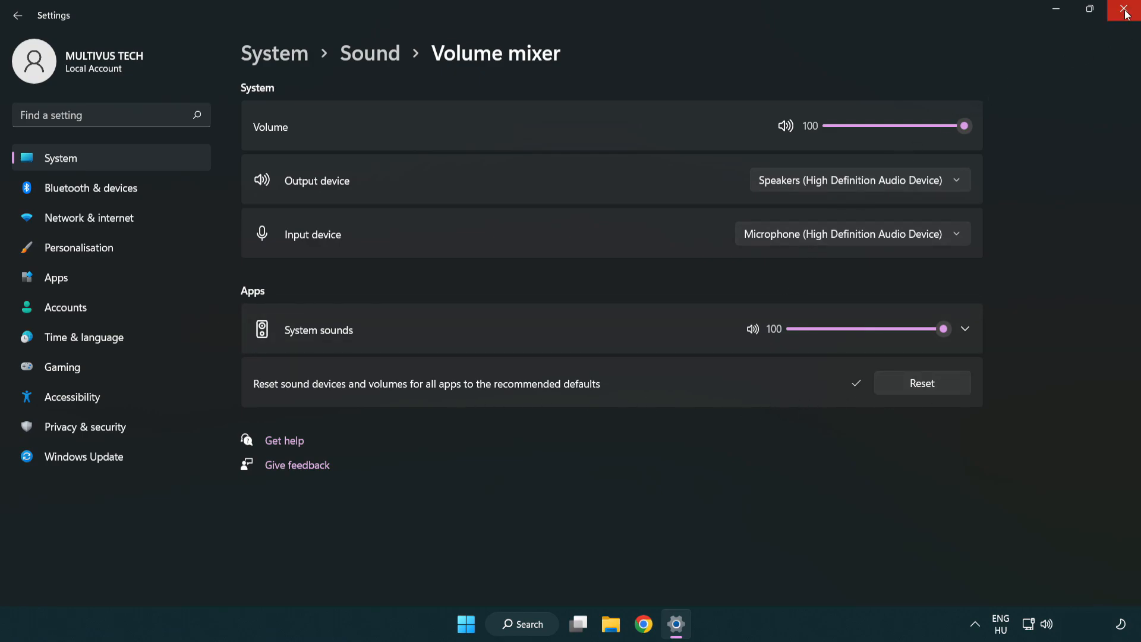
{"action": "mouse_move", "coordinate": [1127, 15]}
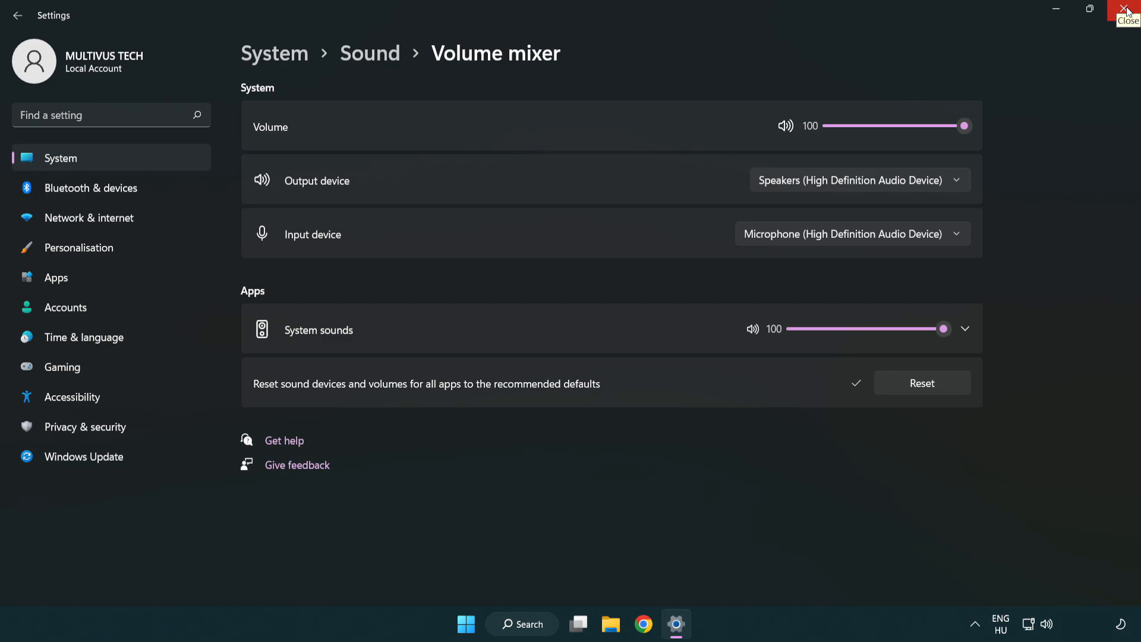
{"action": "left_click", "coordinate": [1127, 12]}
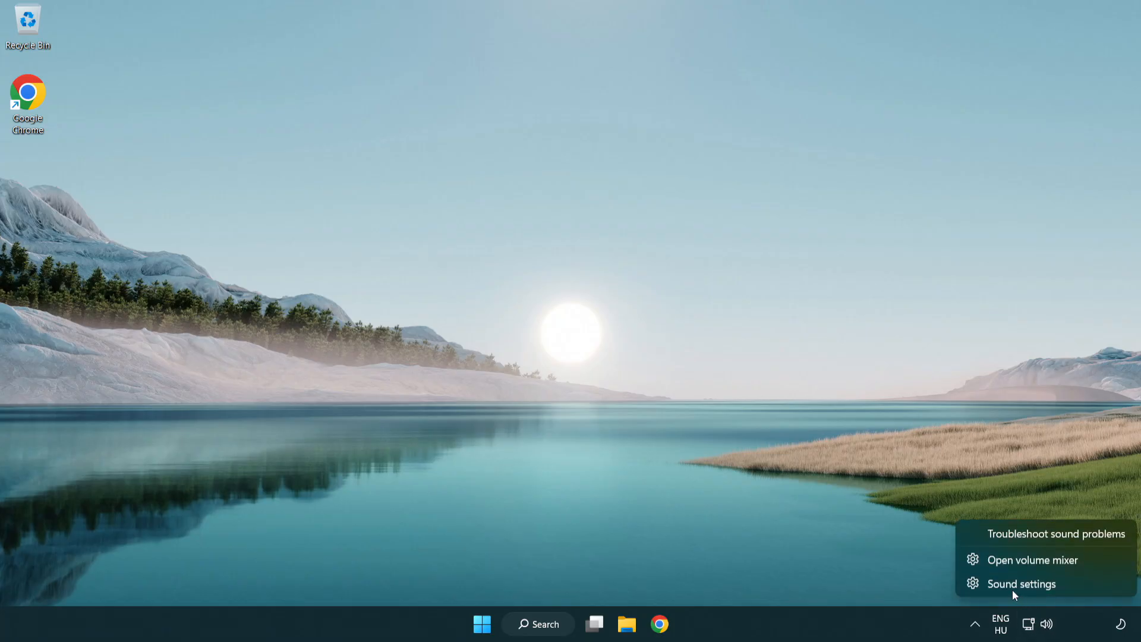
{"action": "mouse_move", "coordinate": [1092, 593]}
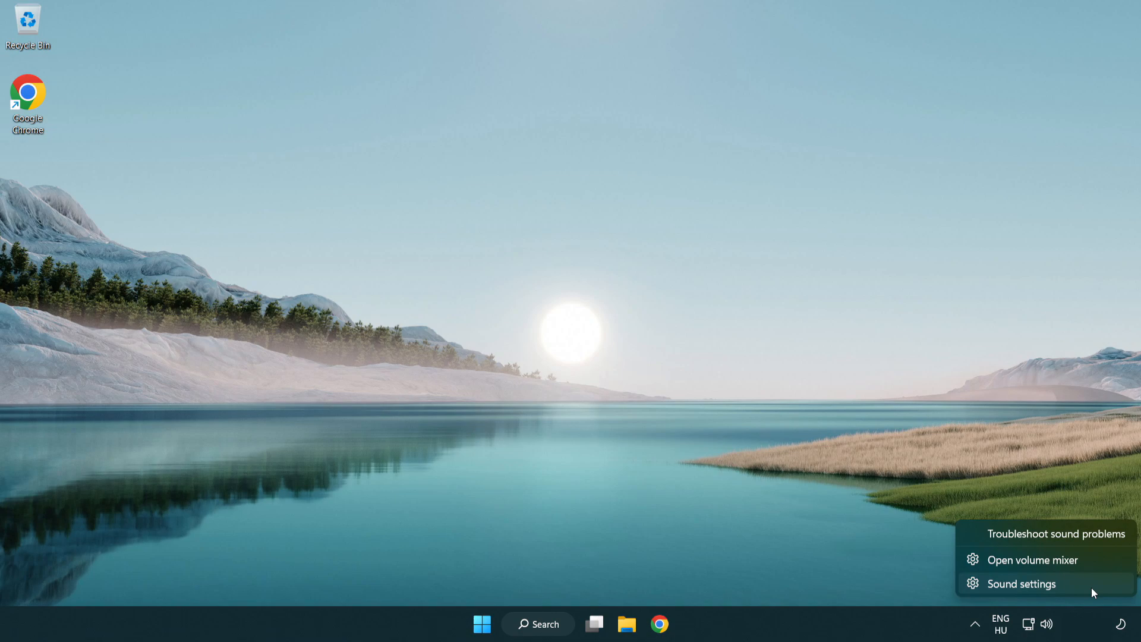
Open Sound settings from the volume icon and scroll to the output and input devices
{"action": "left_click", "coordinate": [1020, 584]}
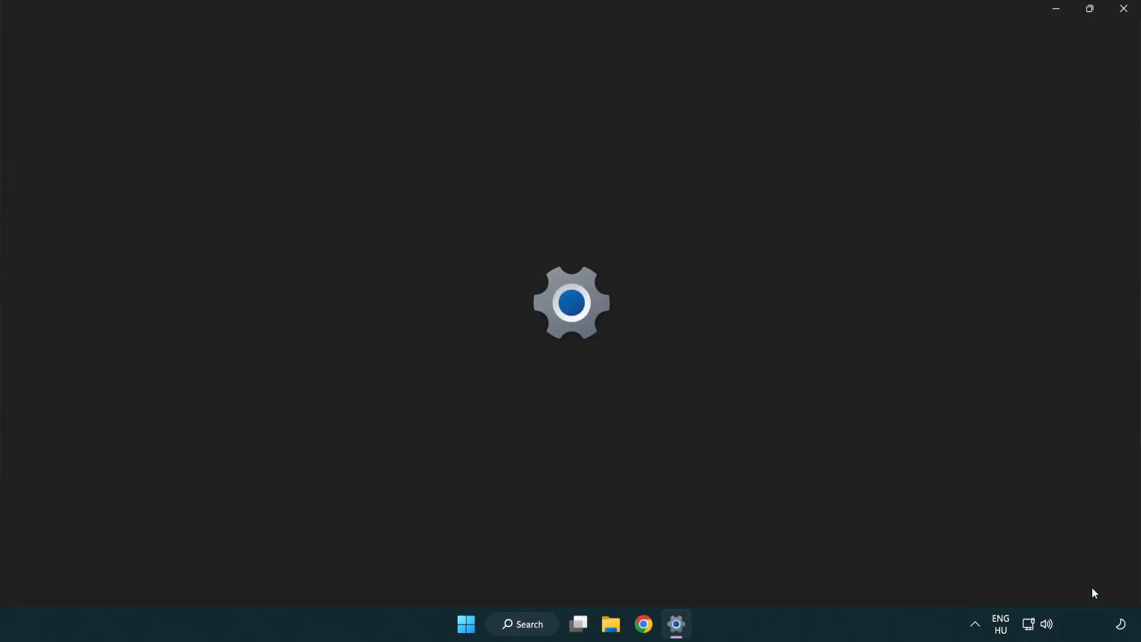
{"action": "left_click", "coordinate": [675, 625]}
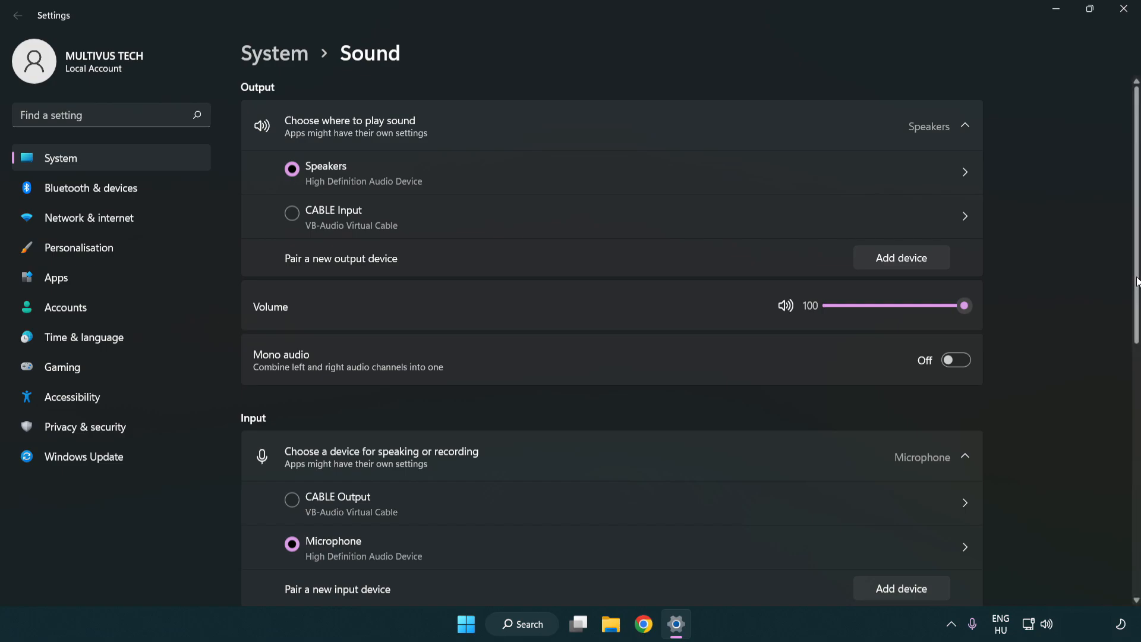
{"action": "scroll", "scroll_direction": "down", "scroll_amount": 3}
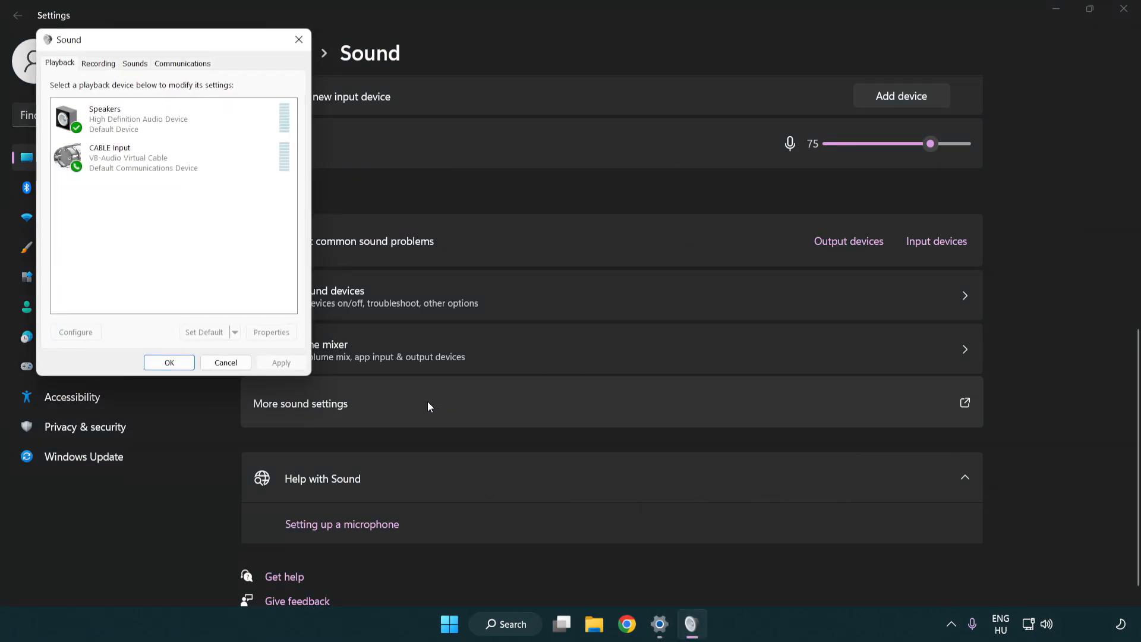
Disable the CABLE Input playback device and select Speakers in the Sound dialog
{"action": "left_click_drag", "start_coordinate": [168, 40], "coordinate": [561, 143]}
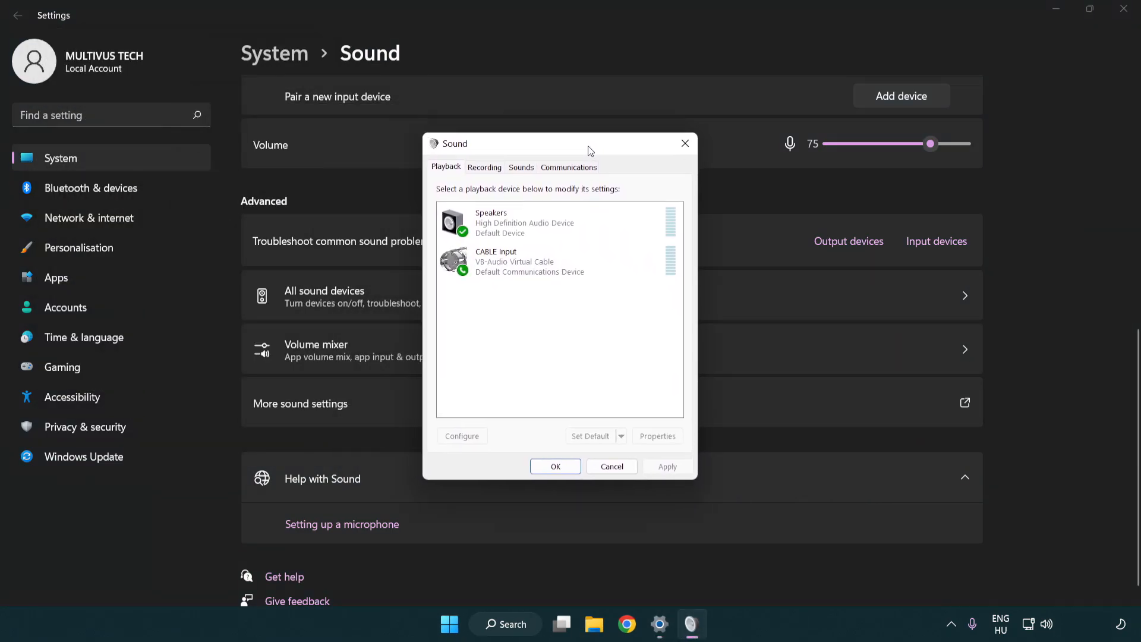
{"action": "left_click", "coordinate": [525, 263]}
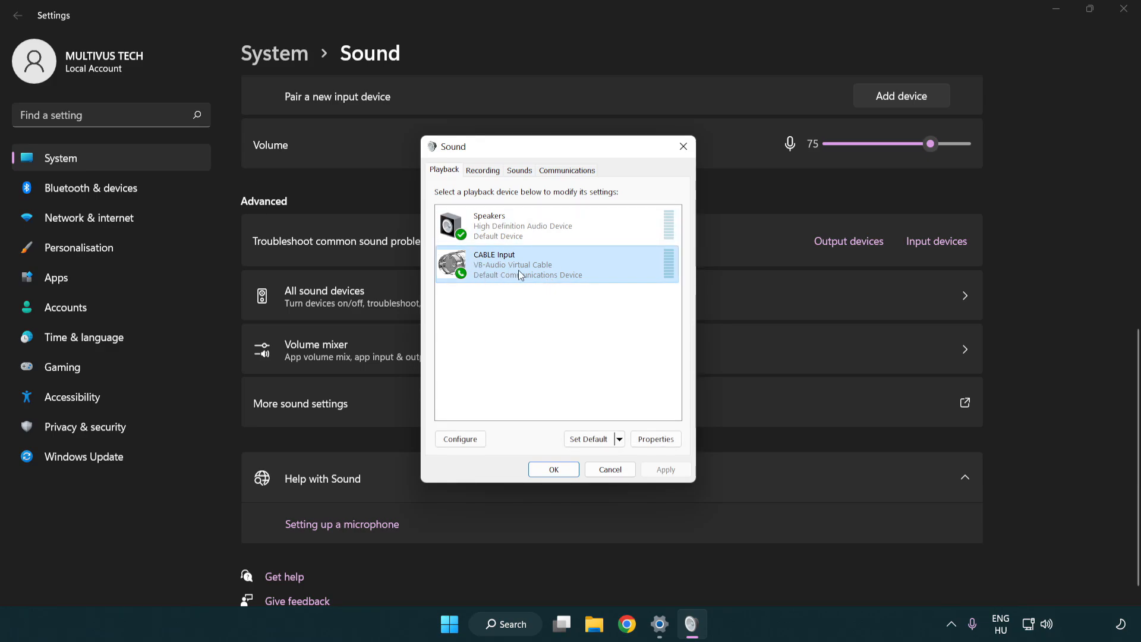
{"action": "right_click", "coordinate": [520, 264]}
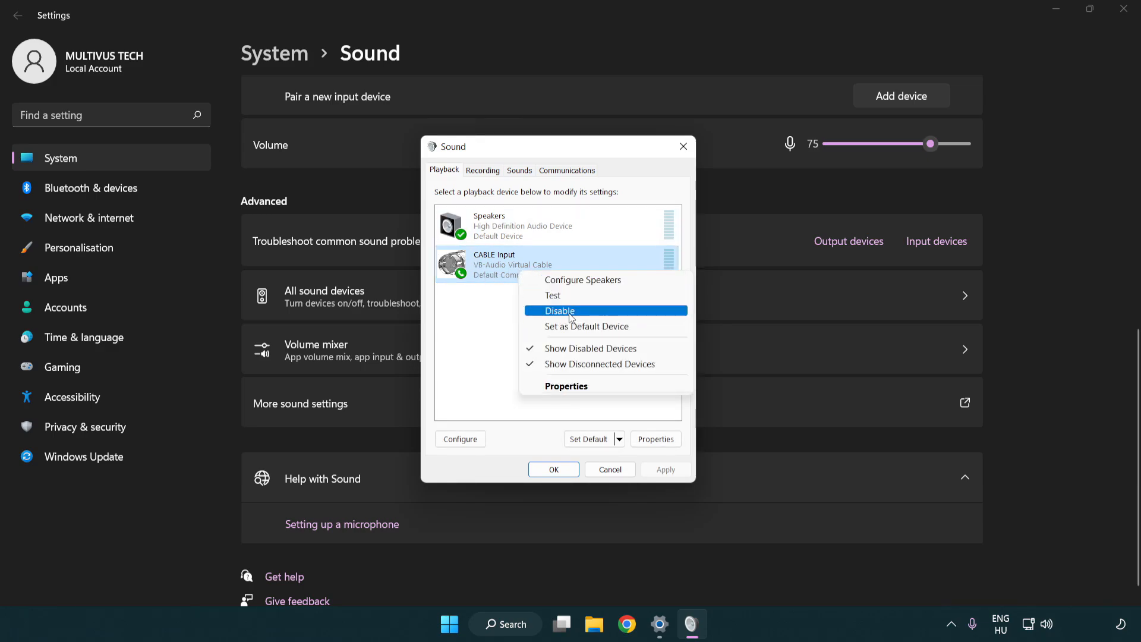
{"action": "left_click", "coordinate": [560, 311]}
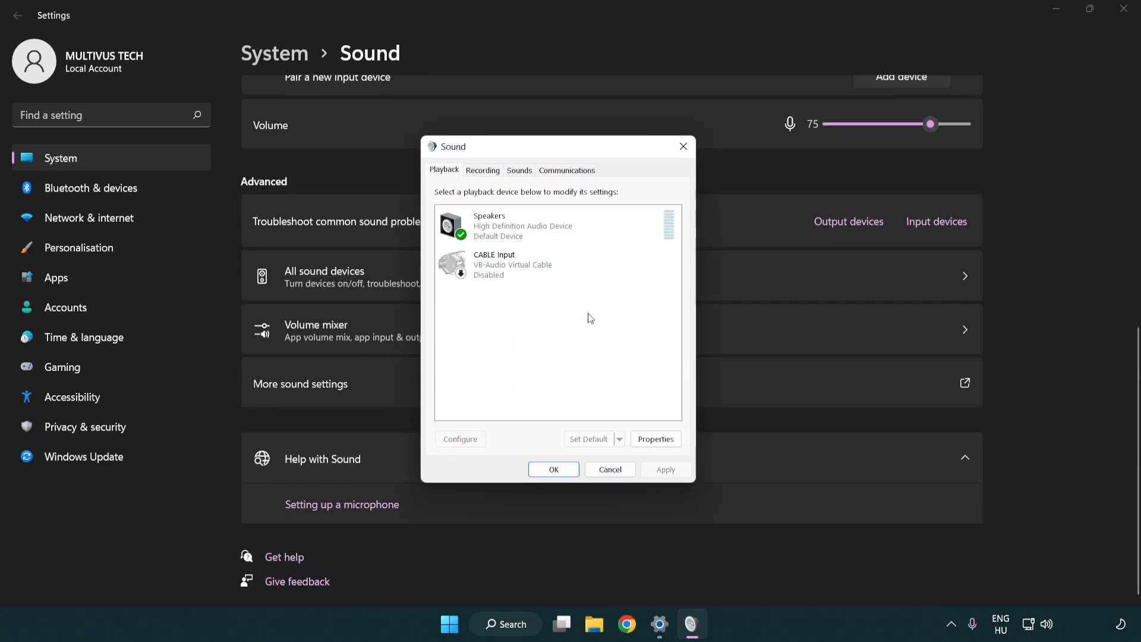
{"action": "left_click", "coordinate": [557, 226]}
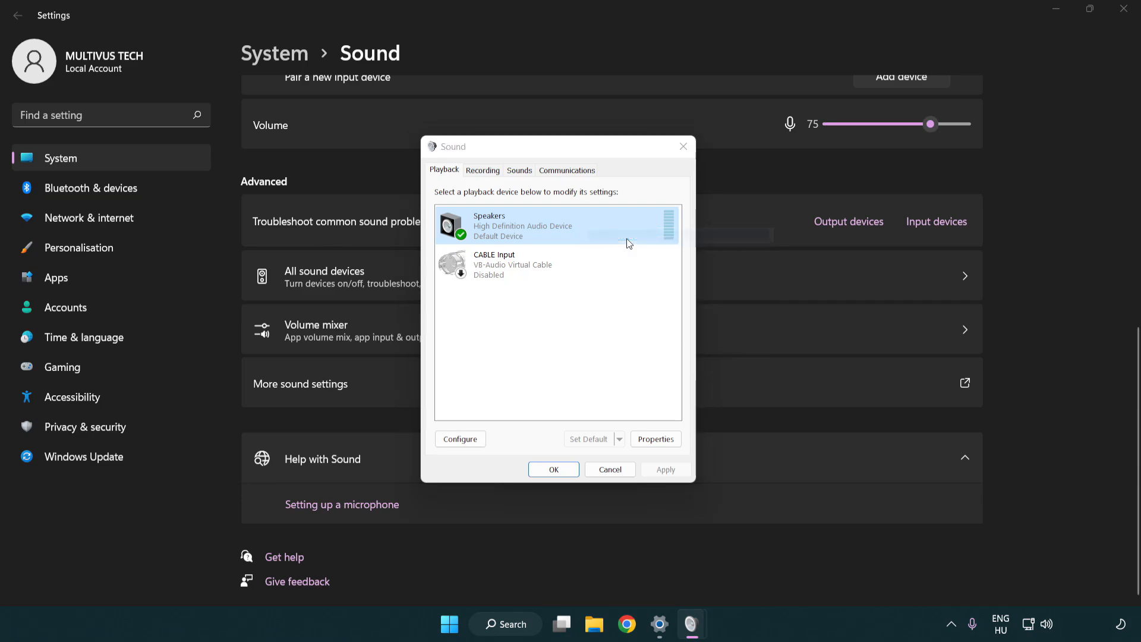
Complete Speaker Setup for Speakers with 7.1 Surround and full-range front and surround speakers
{"action": "left_click", "coordinate": [460, 439]}
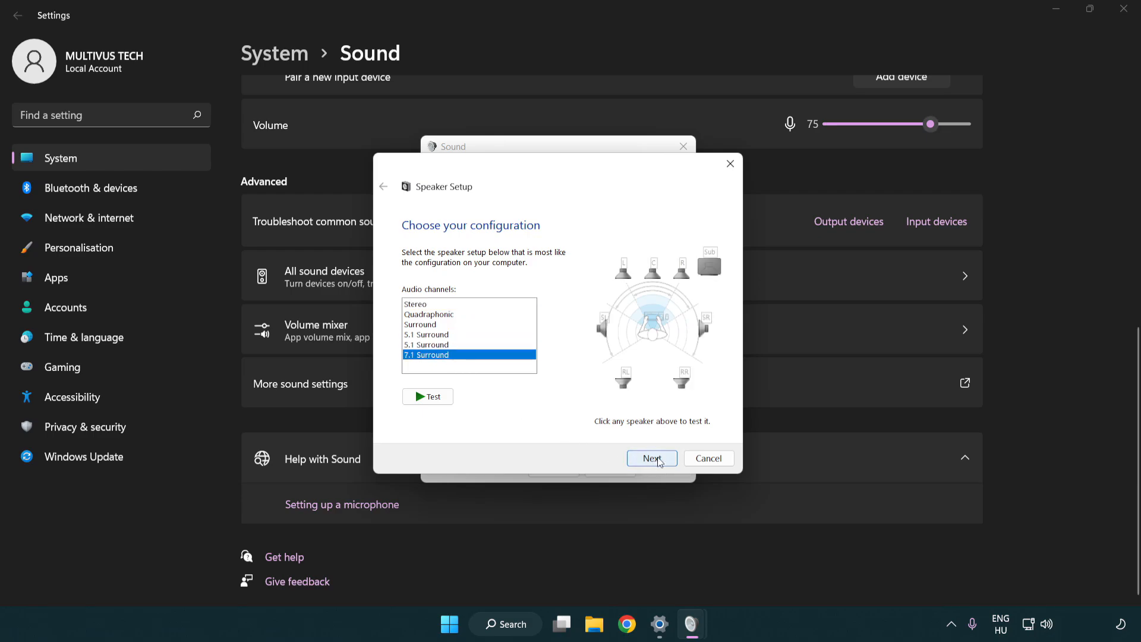
{"action": "left_click", "coordinate": [650, 457]}
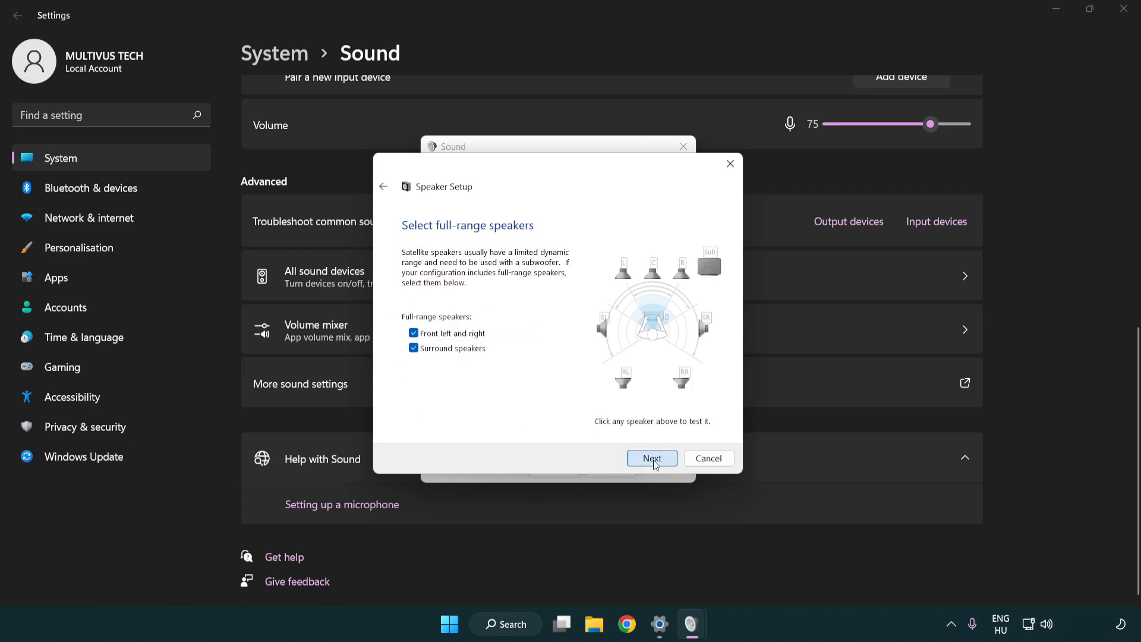
{"action": "left_click", "coordinate": [651, 458]}
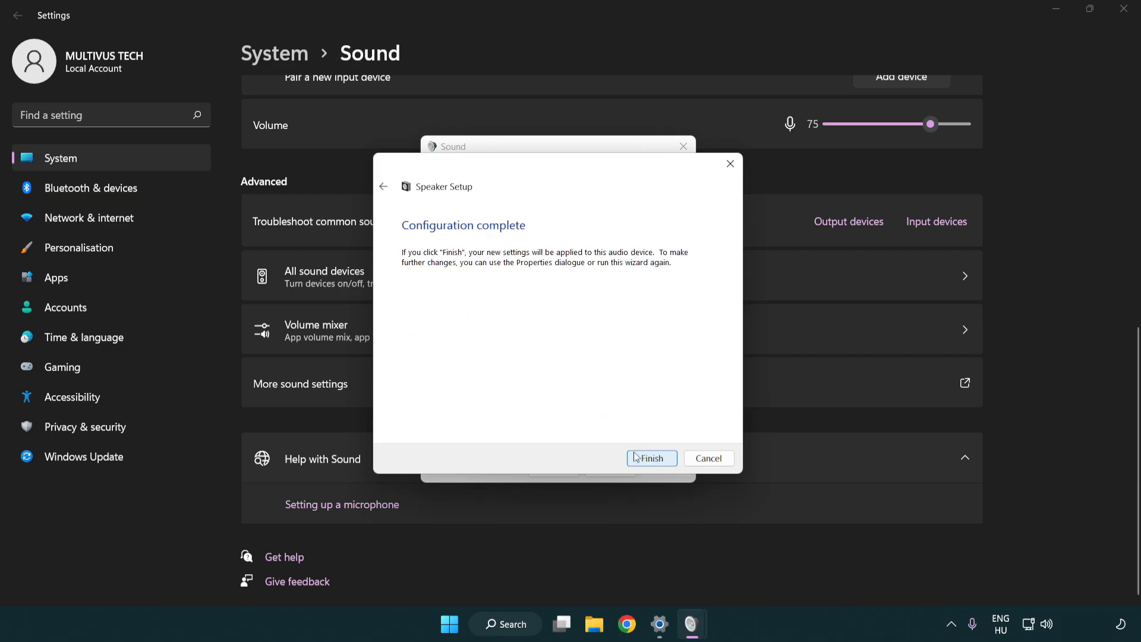
{"action": "mouse_move", "coordinate": [650, 462]}
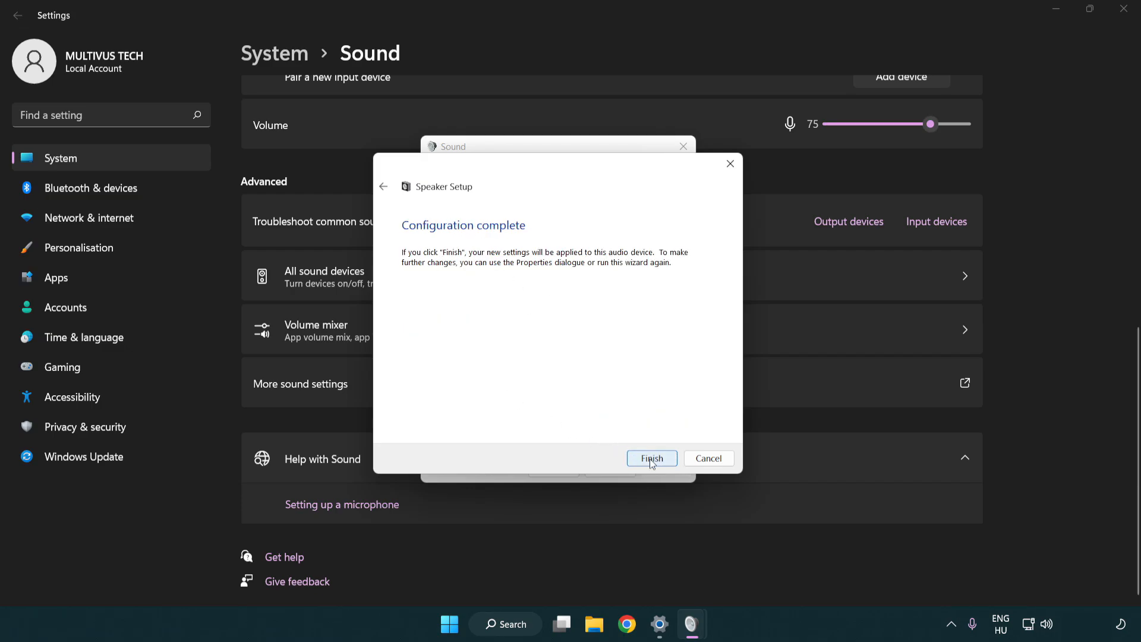
{"action": "left_click", "coordinate": [650, 458]}
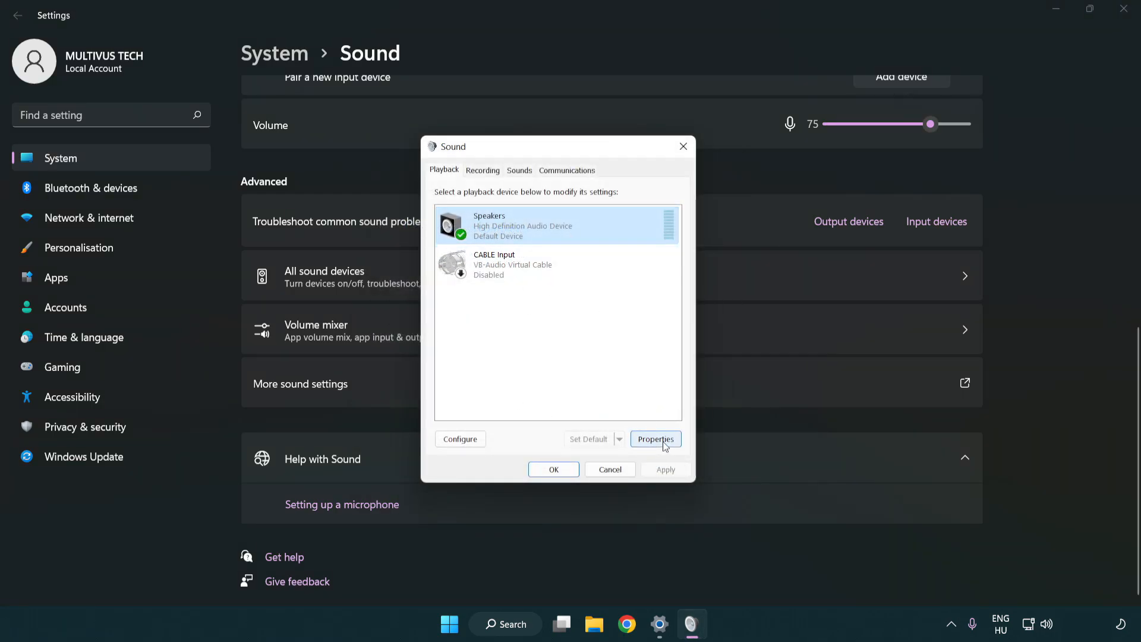
Set the Speakers' default format to 16 bit, 48000 Hz (DVD Quality) and close both dialogs
{"action": "left_click", "coordinate": [655, 438]}
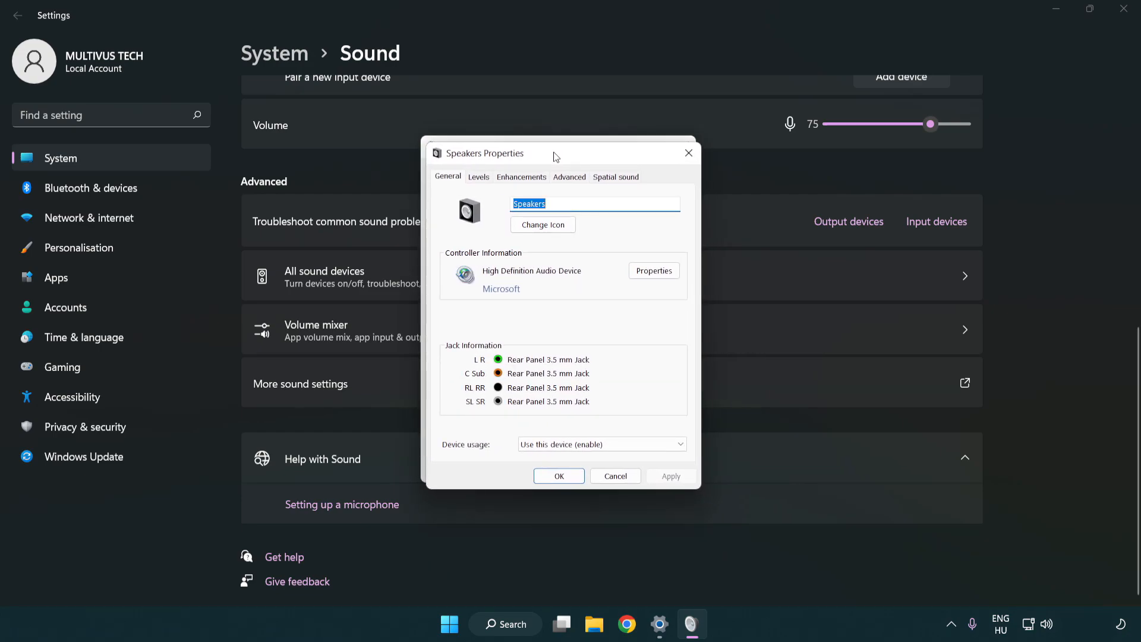
{"action": "left_click", "coordinate": [521, 176]}
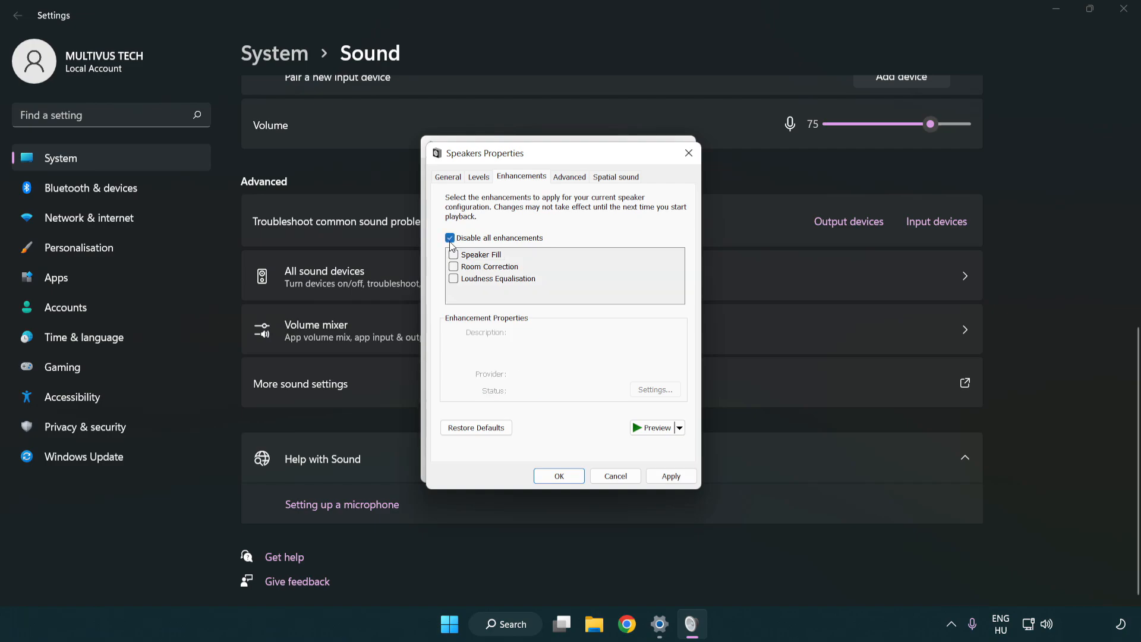
{"action": "mouse_move", "coordinate": [520, 254]}
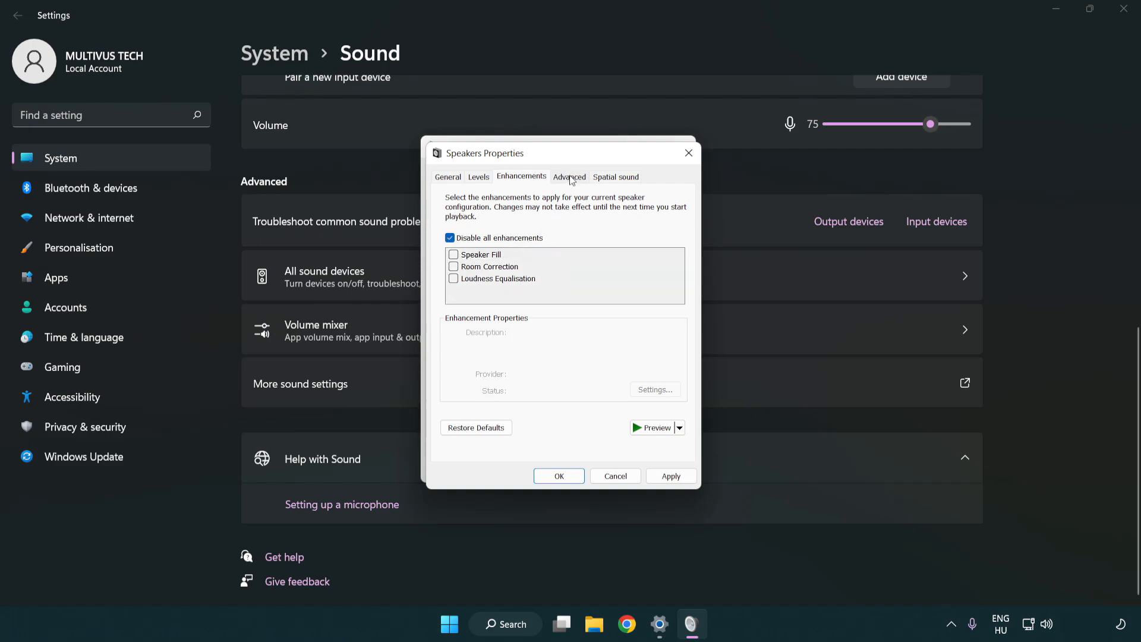
{"action": "left_click", "coordinate": [569, 176]}
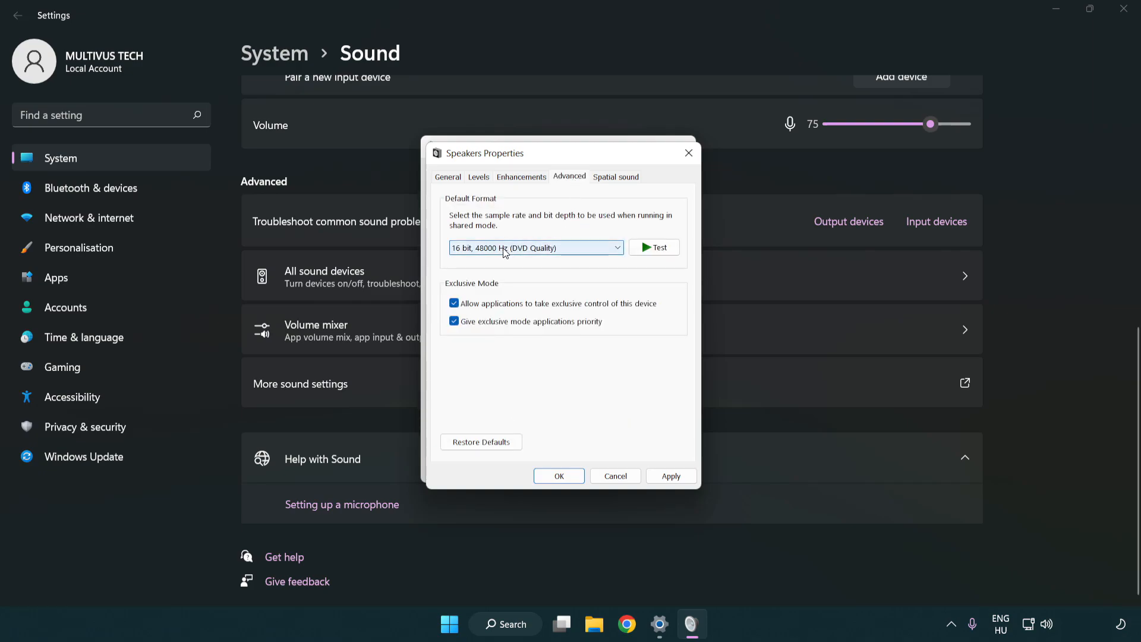
{"action": "left_click", "coordinate": [535, 247]}
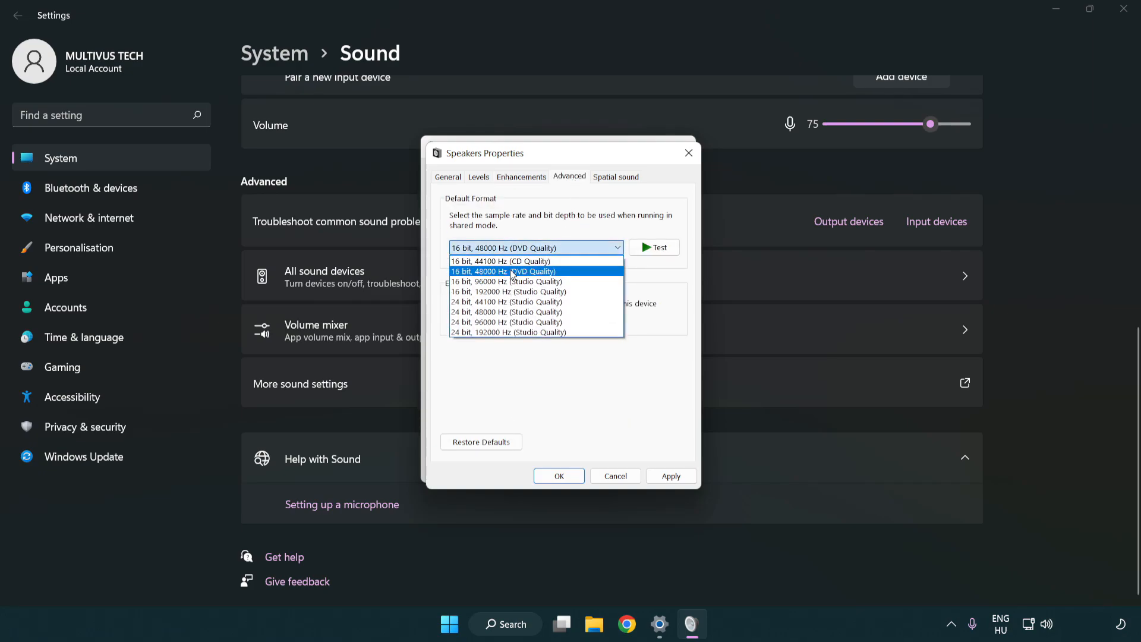
{"action": "left_click", "coordinate": [503, 271]}
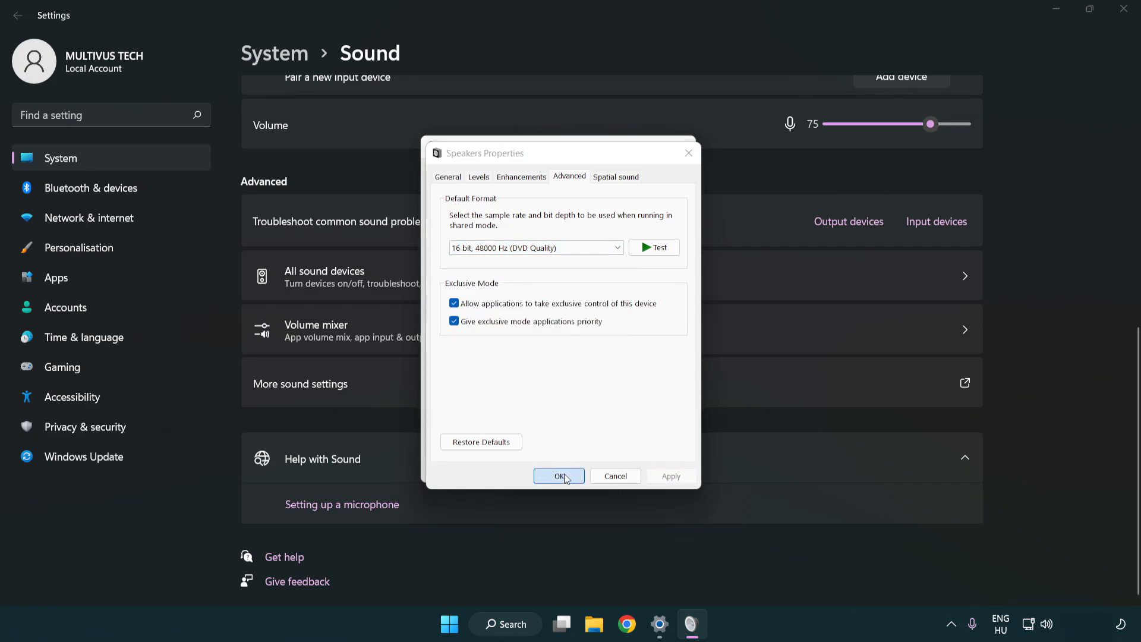
{"action": "left_click", "coordinate": [559, 476]}
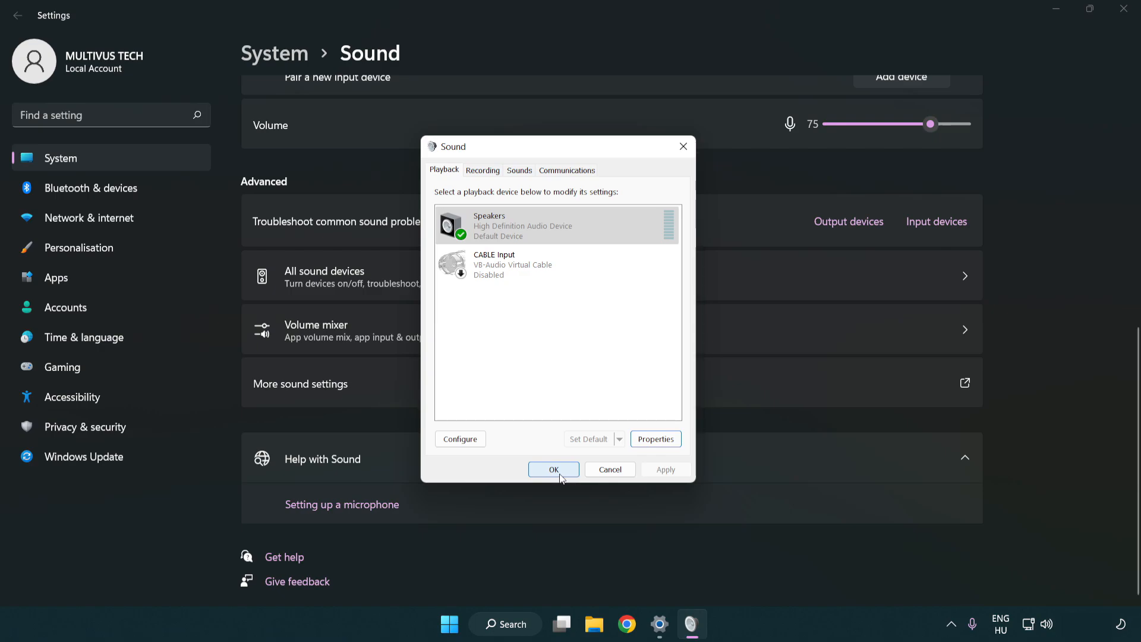
{"action": "left_click", "coordinate": [554, 469]}
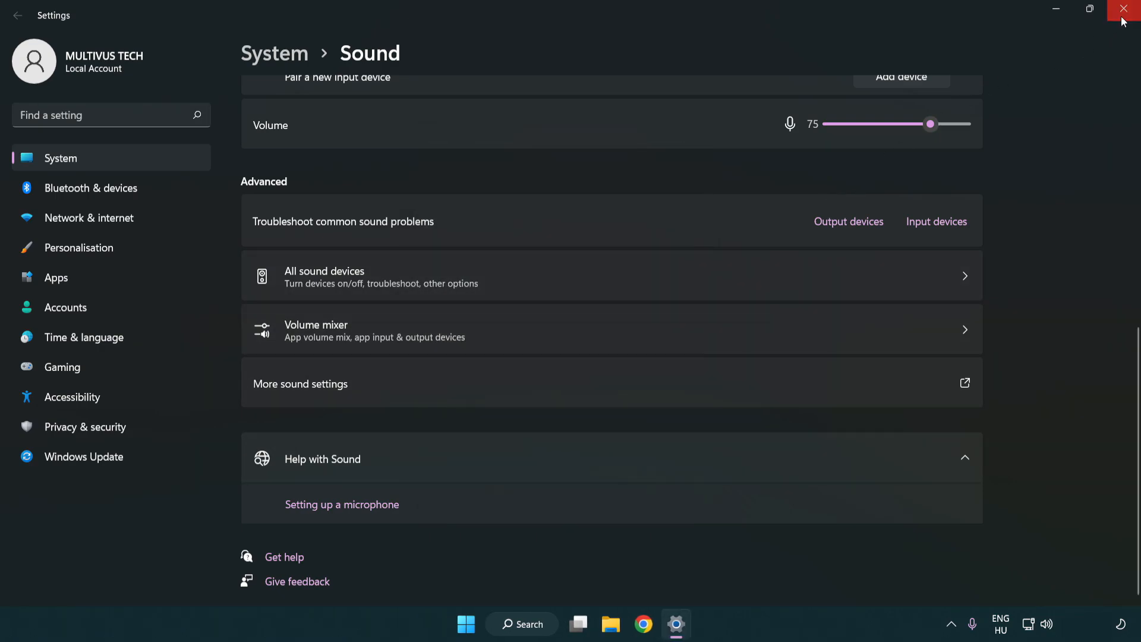
Close Settings and launch Device Manager by searching 'device manager'
{"action": "left_click", "coordinate": [1125, 9]}
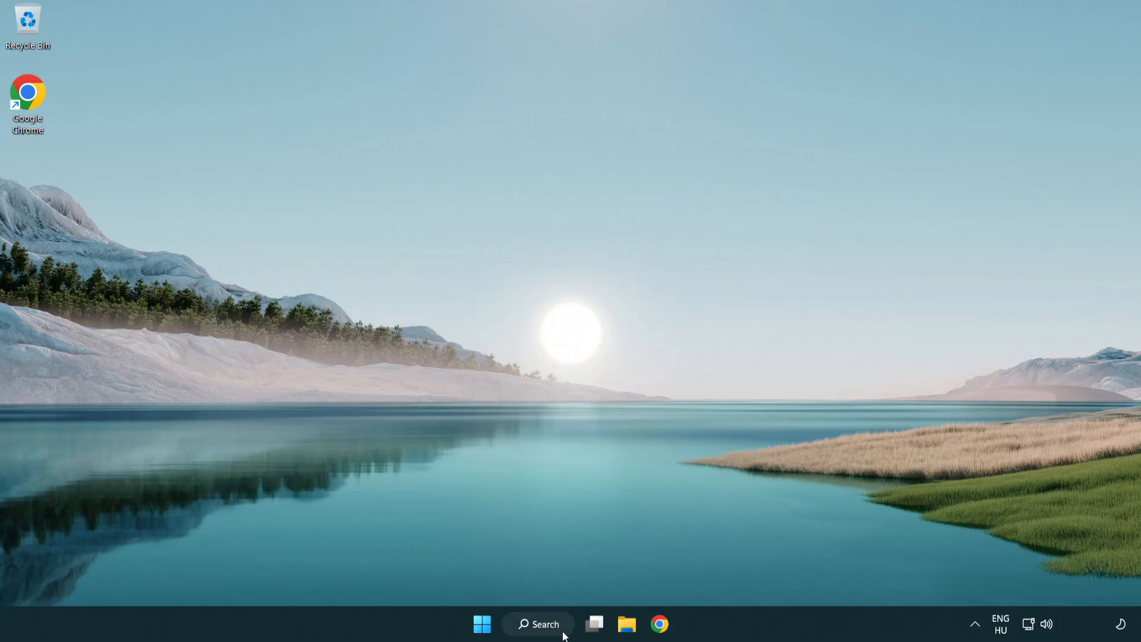
{"action": "left_click", "coordinate": [538, 624]}
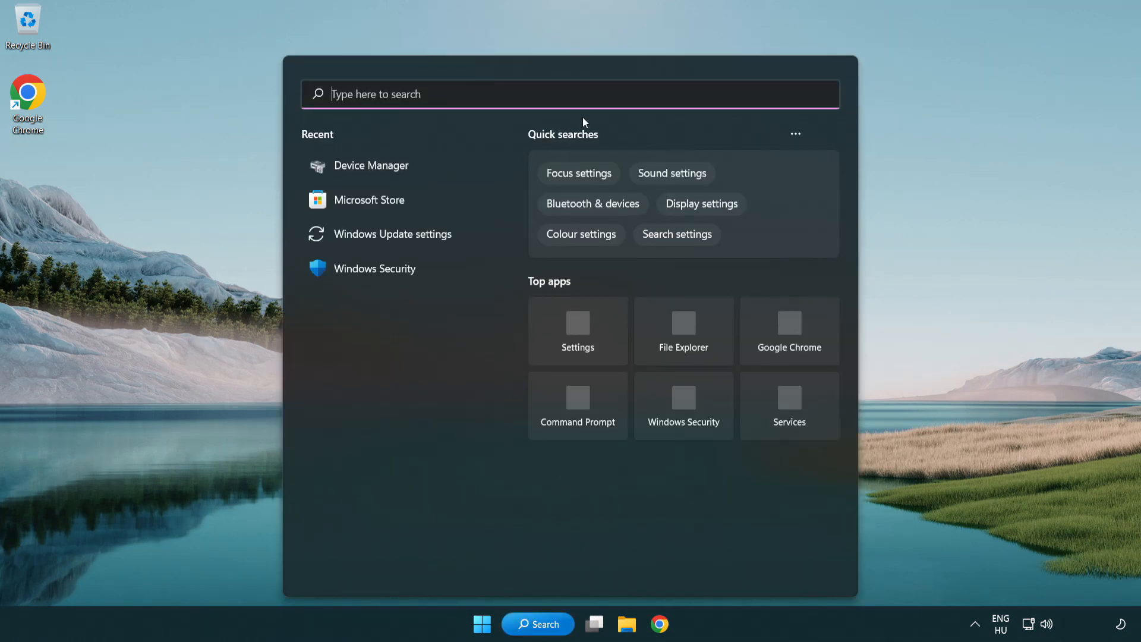
{"action": "type", "text": "device manager"}
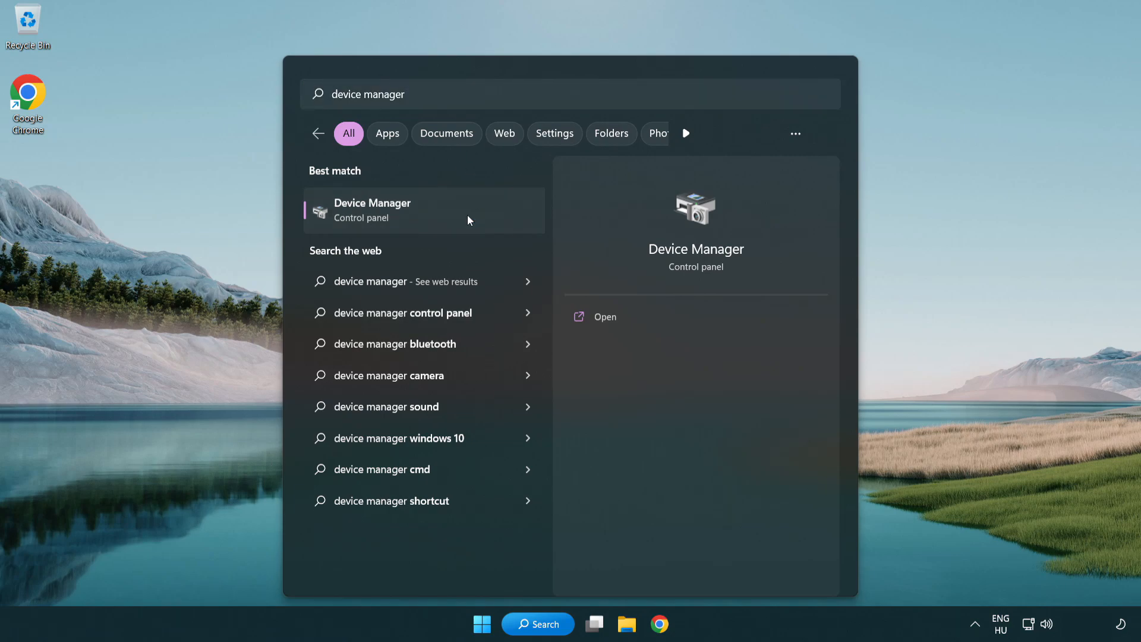
{"action": "left_click", "coordinate": [372, 211]}
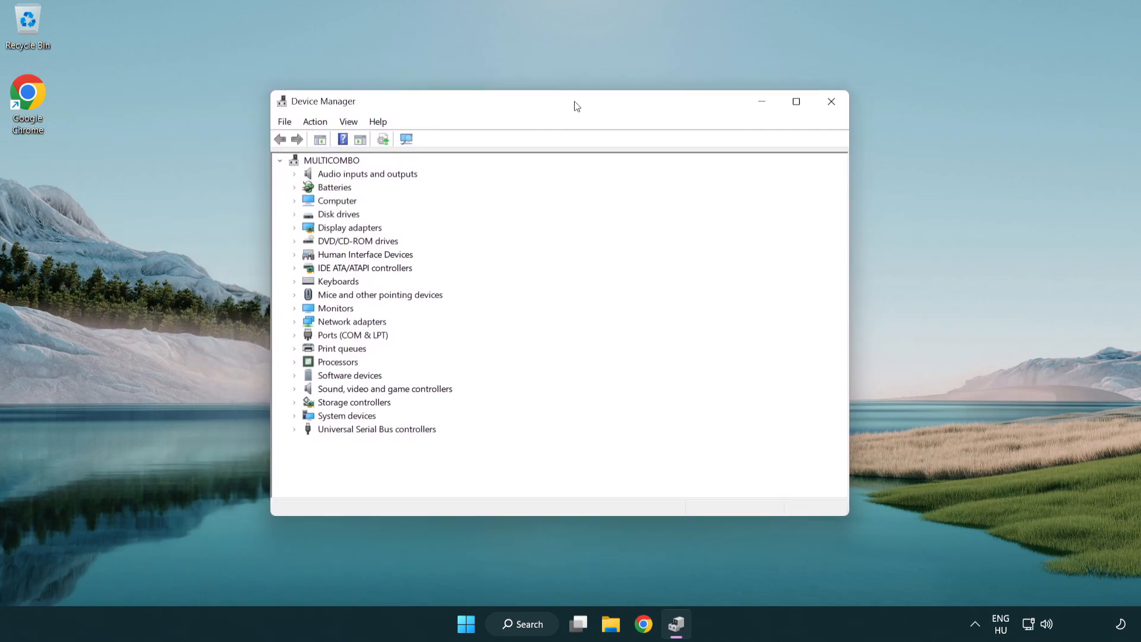
Expand Sound, video and game controllers and bring up High Definition Audio Device's context menu
{"action": "left_click", "coordinate": [384, 388]}
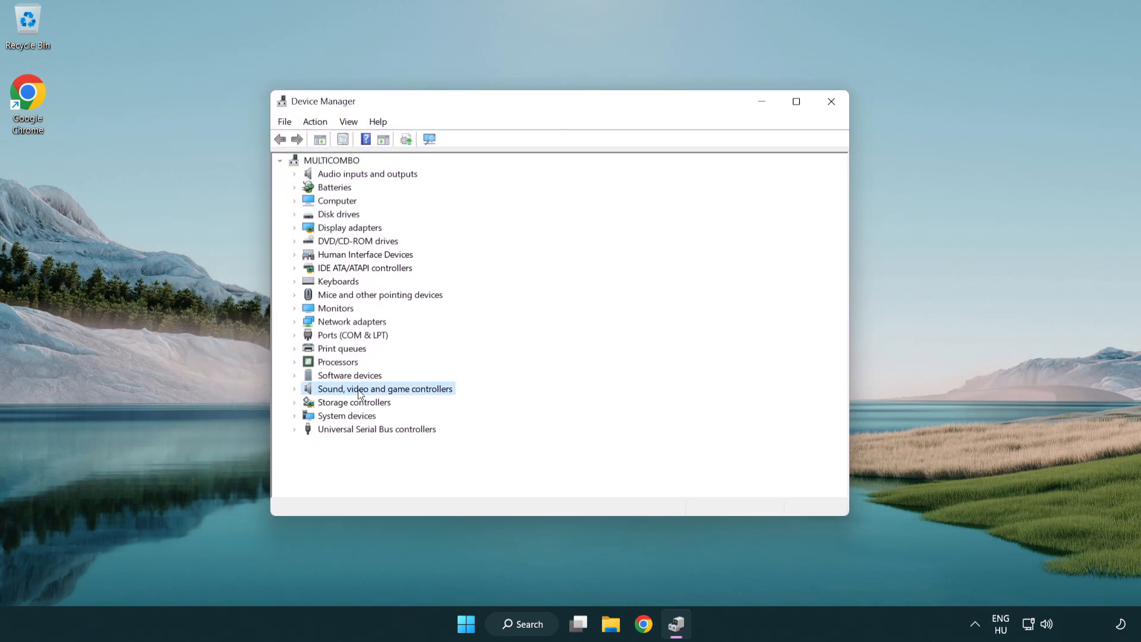
{"action": "left_click", "coordinate": [296, 388]}
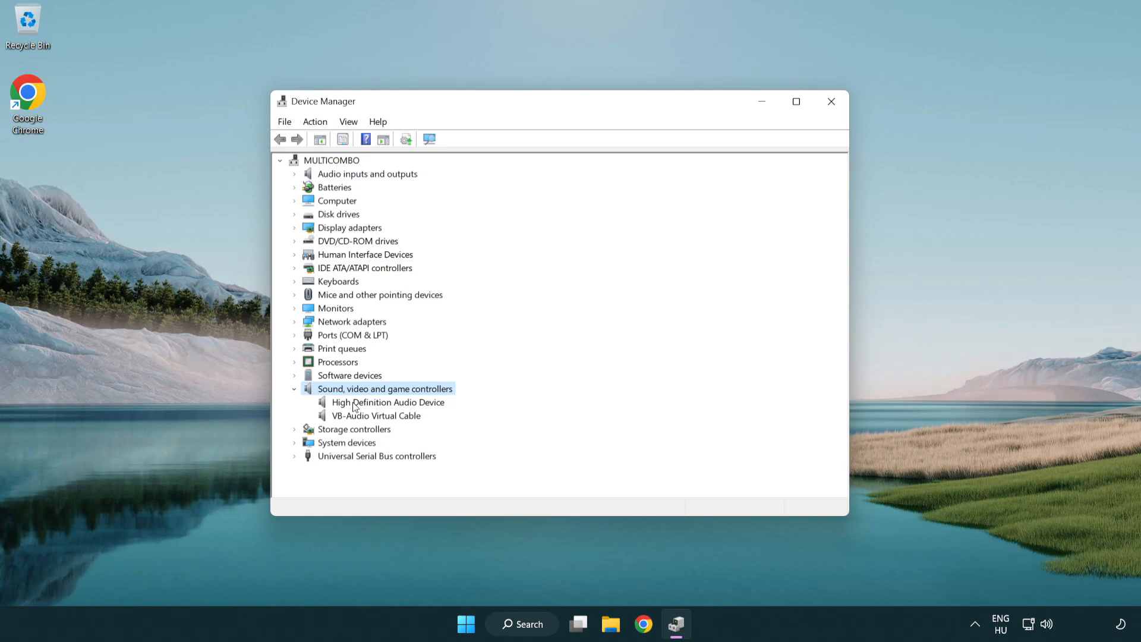
{"action": "left_click", "coordinate": [387, 402]}
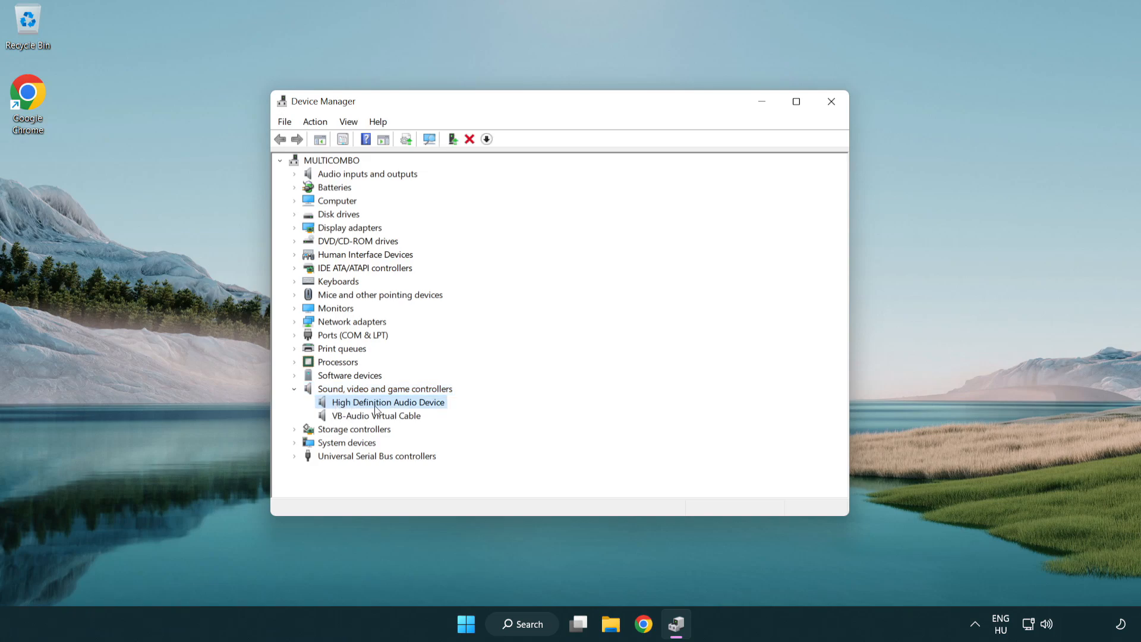
{"action": "right_click", "coordinate": [386, 402]}
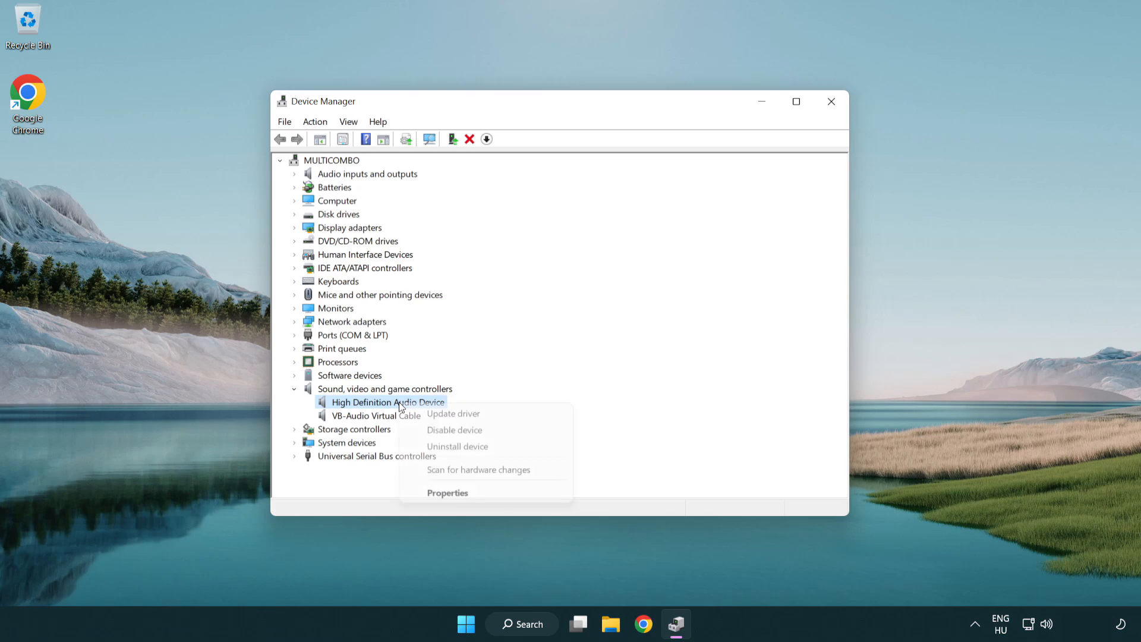
{"action": "mouse_move", "coordinate": [453, 414]}
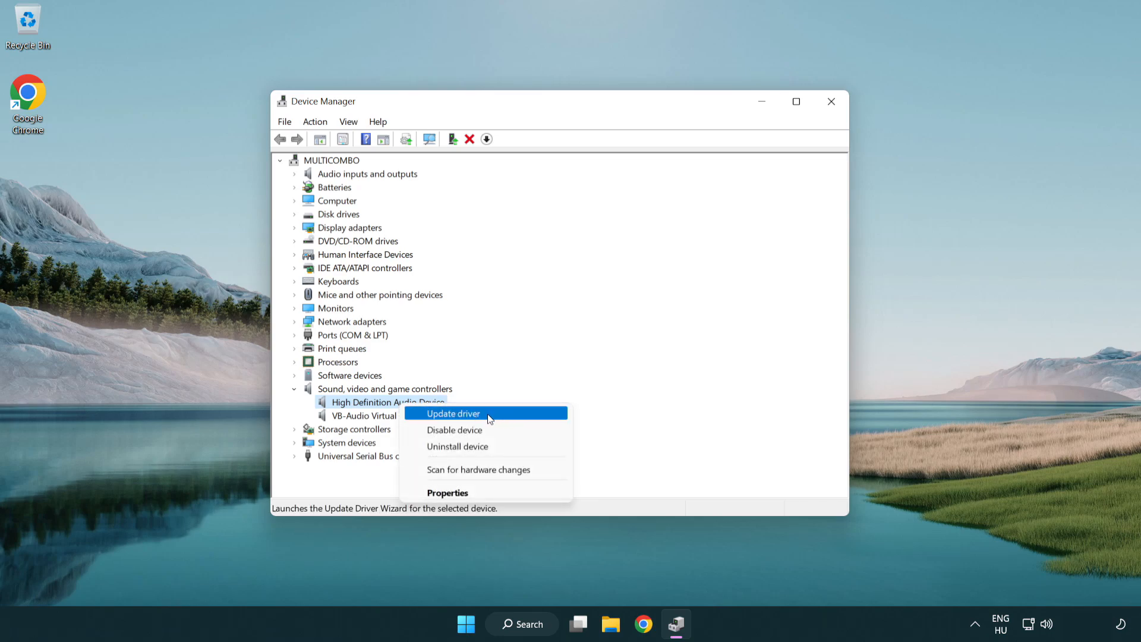
Install the High Definition Audio Device driver from the on-computer compatible list, accepting the warning
{"action": "left_click", "coordinate": [452, 413]}
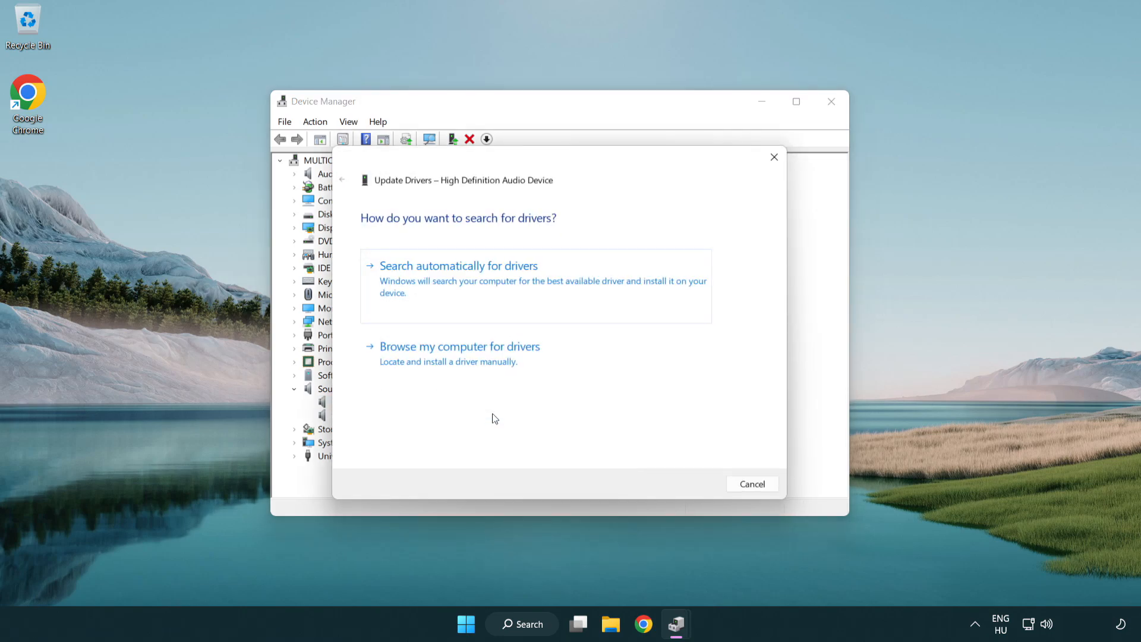
{"action": "mouse_move", "coordinate": [609, 285]}
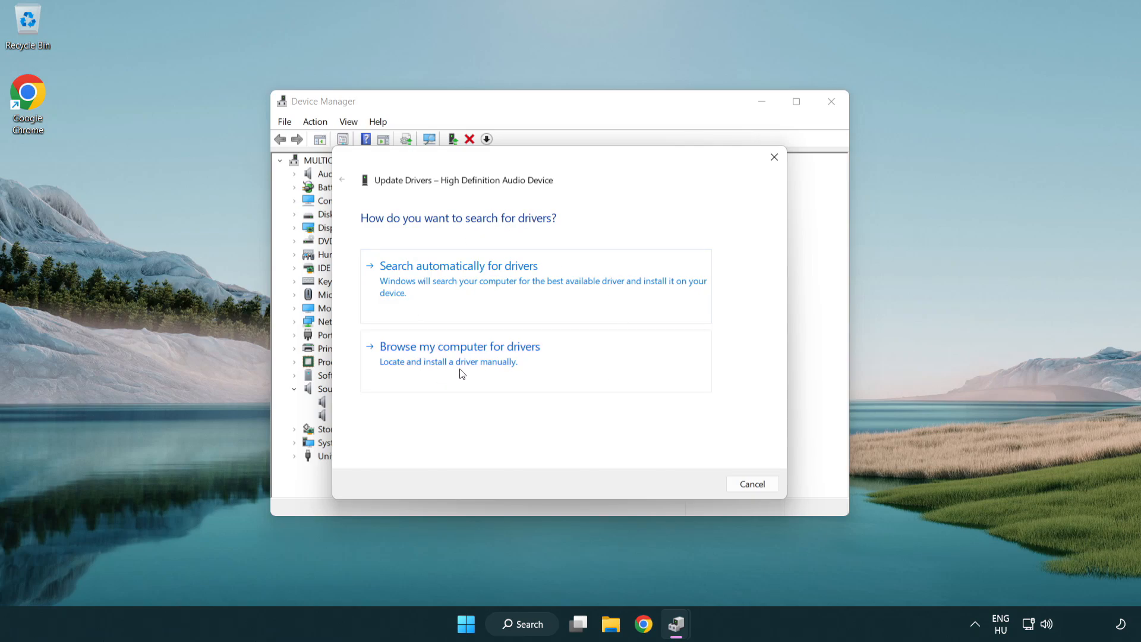
{"action": "left_click", "coordinate": [460, 346]}
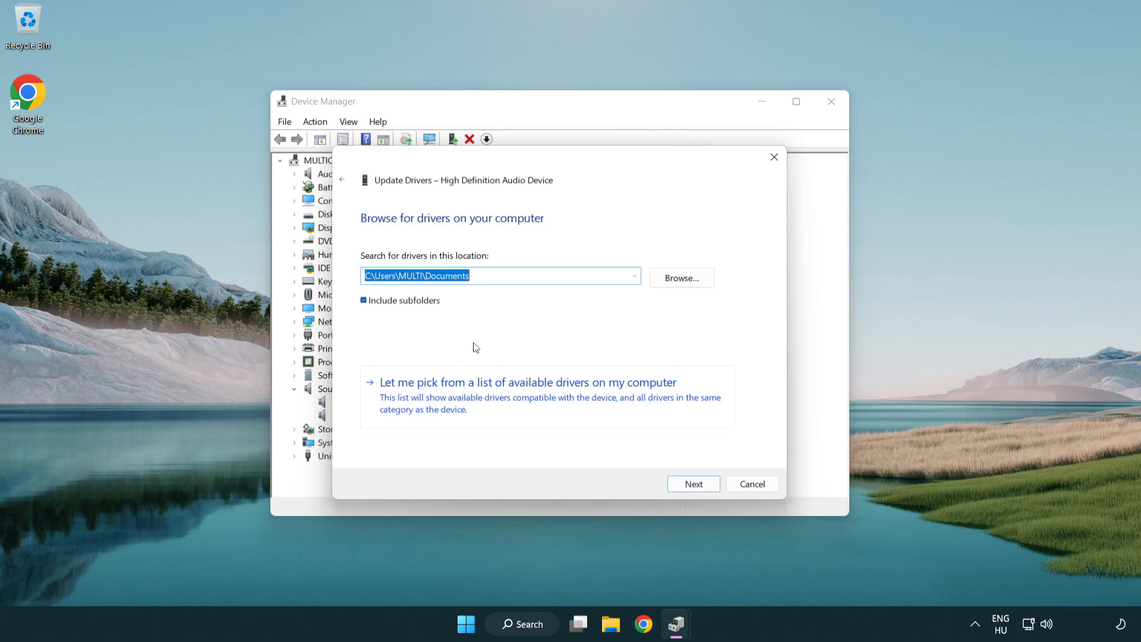
{"action": "mouse_move", "coordinate": [449, 405]}
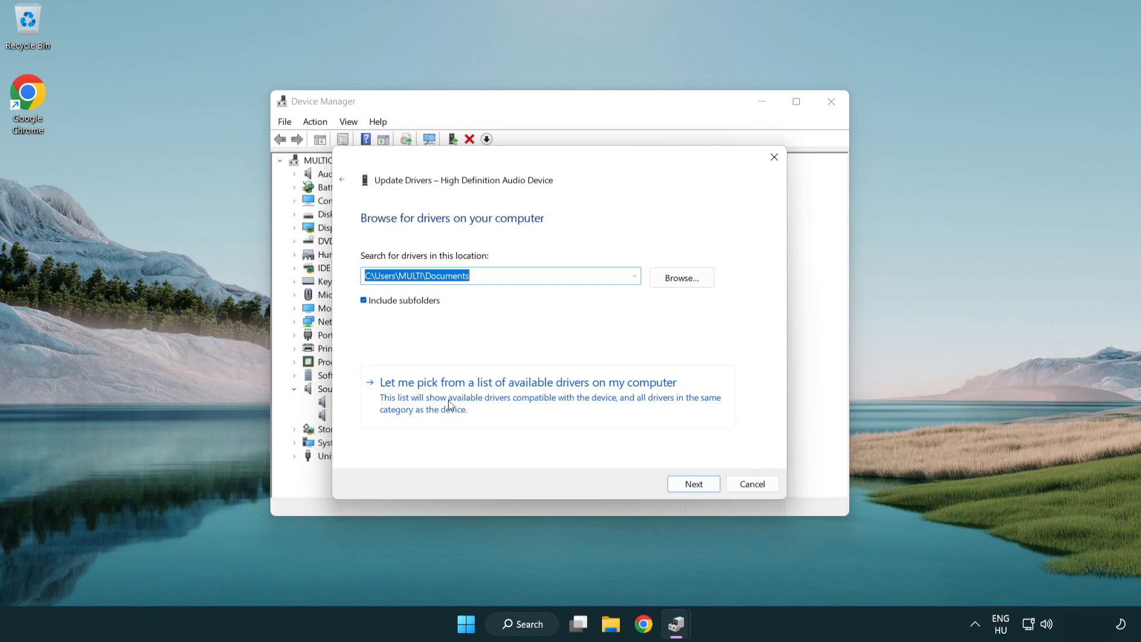
{"action": "mouse_move", "coordinate": [549, 406]}
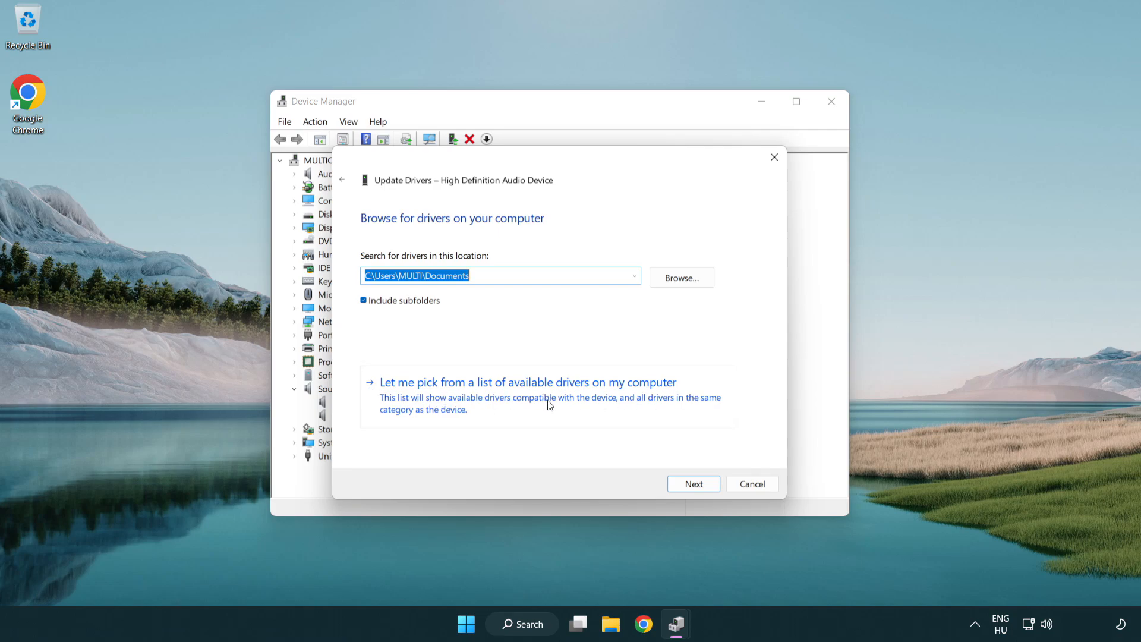
{"action": "left_click", "coordinate": [527, 382]}
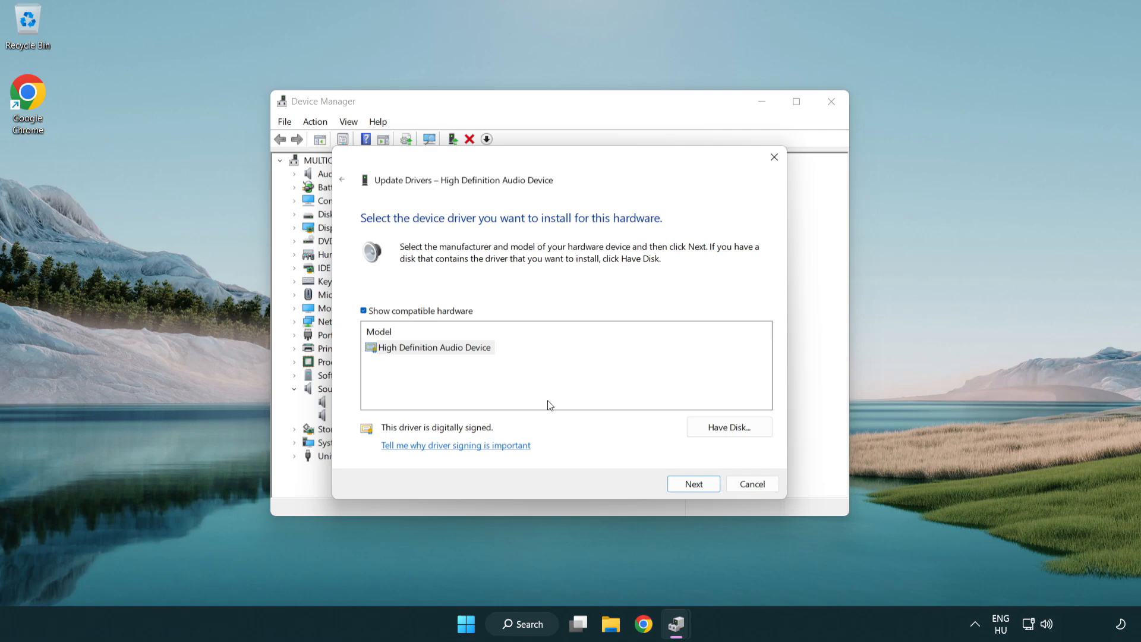
{"action": "left_click", "coordinate": [434, 347]}
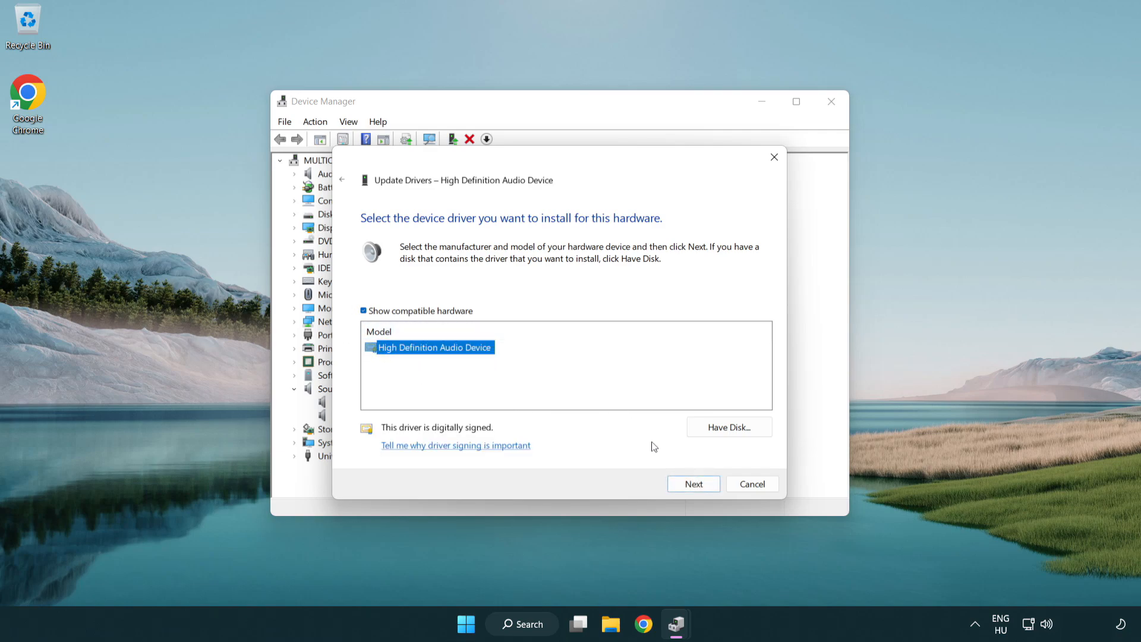
{"action": "left_click", "coordinate": [692, 484]}
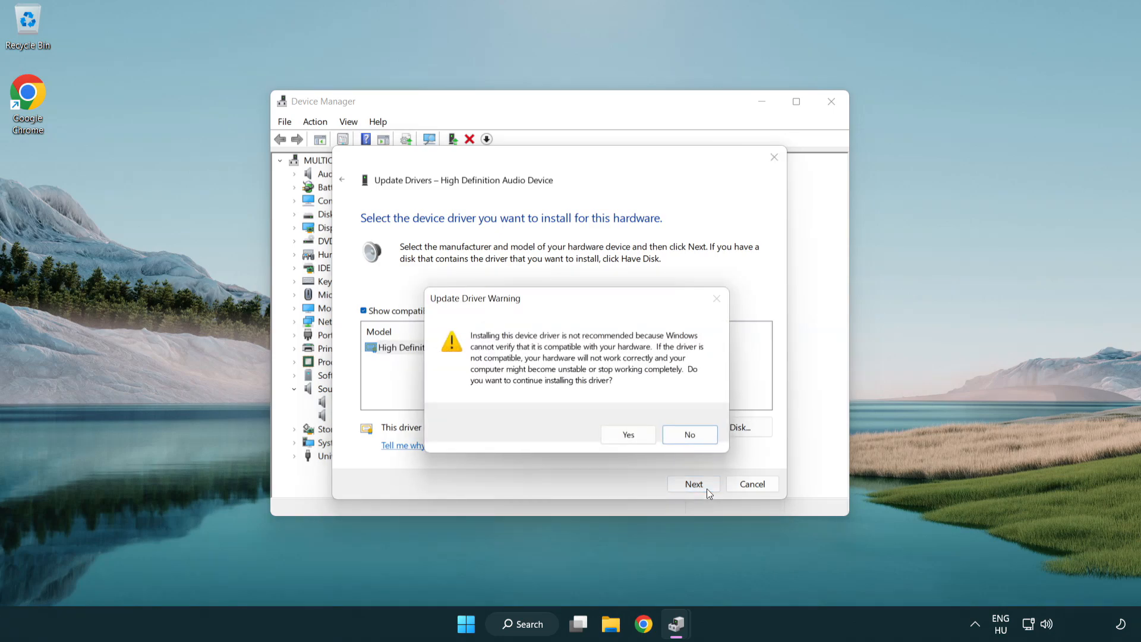
{"action": "left_click", "coordinate": [626, 435]}
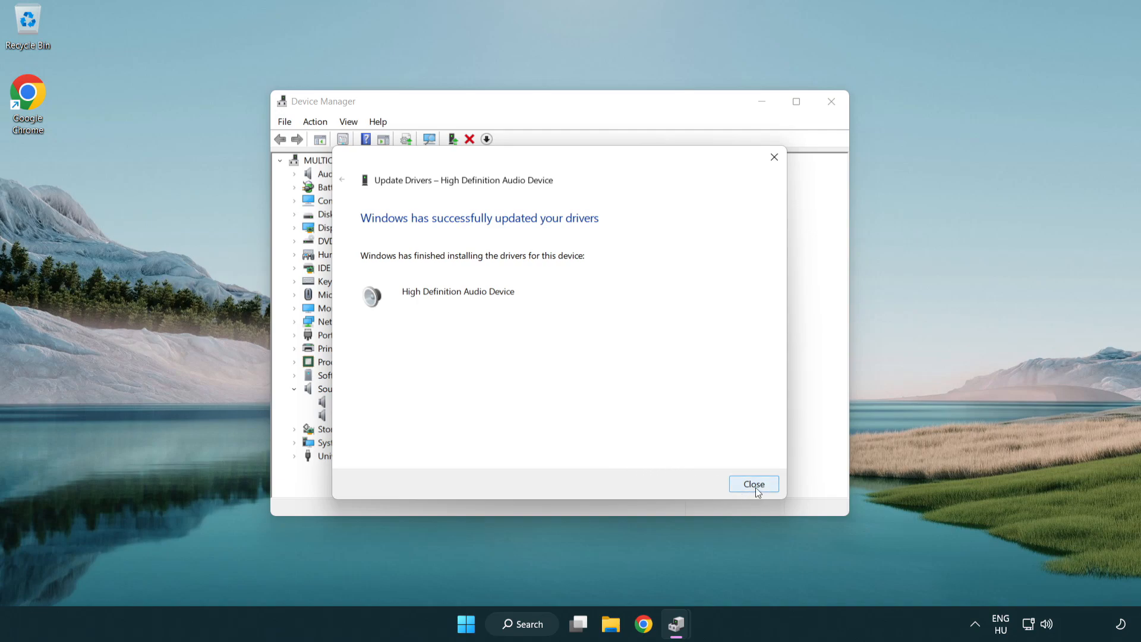
{"action": "left_click", "coordinate": [753, 484]}
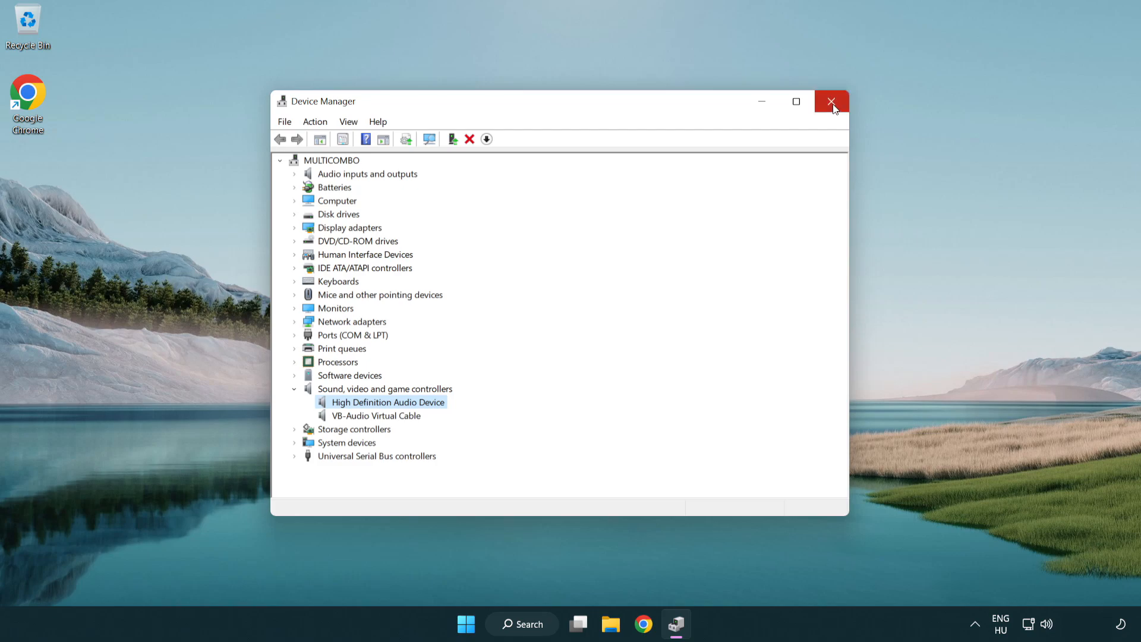
Close Device Manager, then open and dismiss the Start menu
{"action": "left_click", "coordinate": [831, 101]}
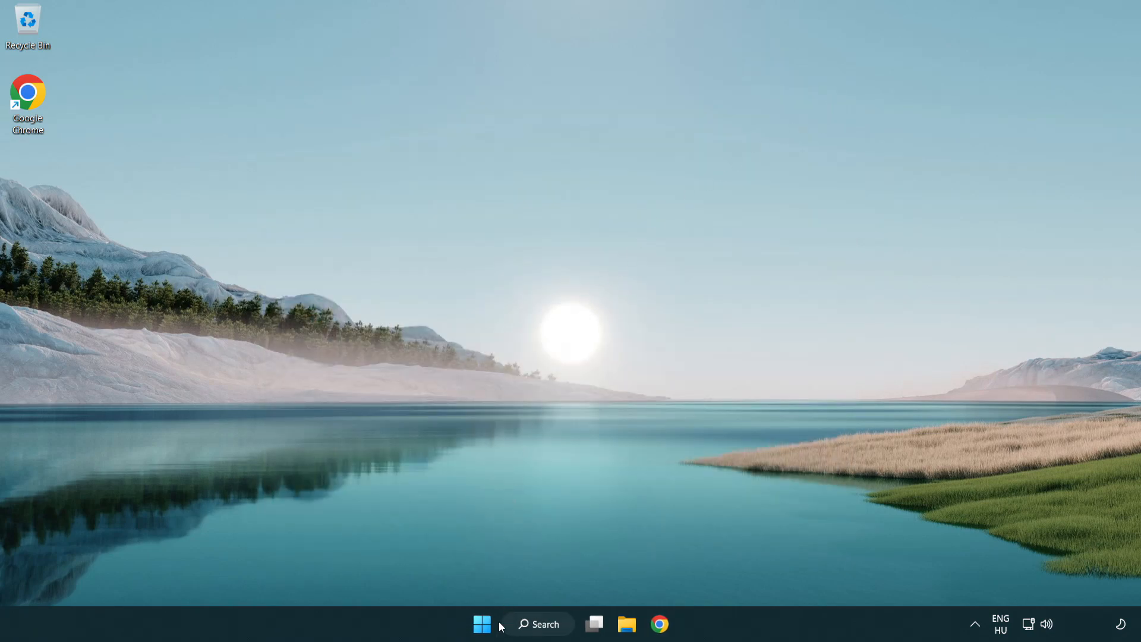
{"action": "left_click", "coordinate": [480, 623]}
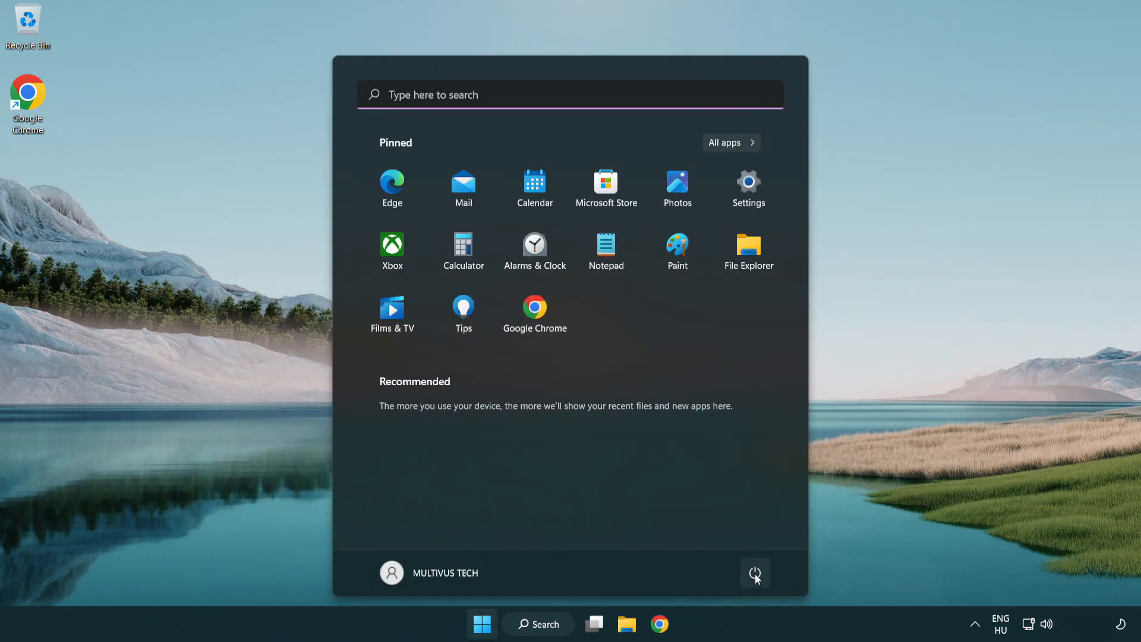
{"action": "left_click", "coordinate": [755, 573]}
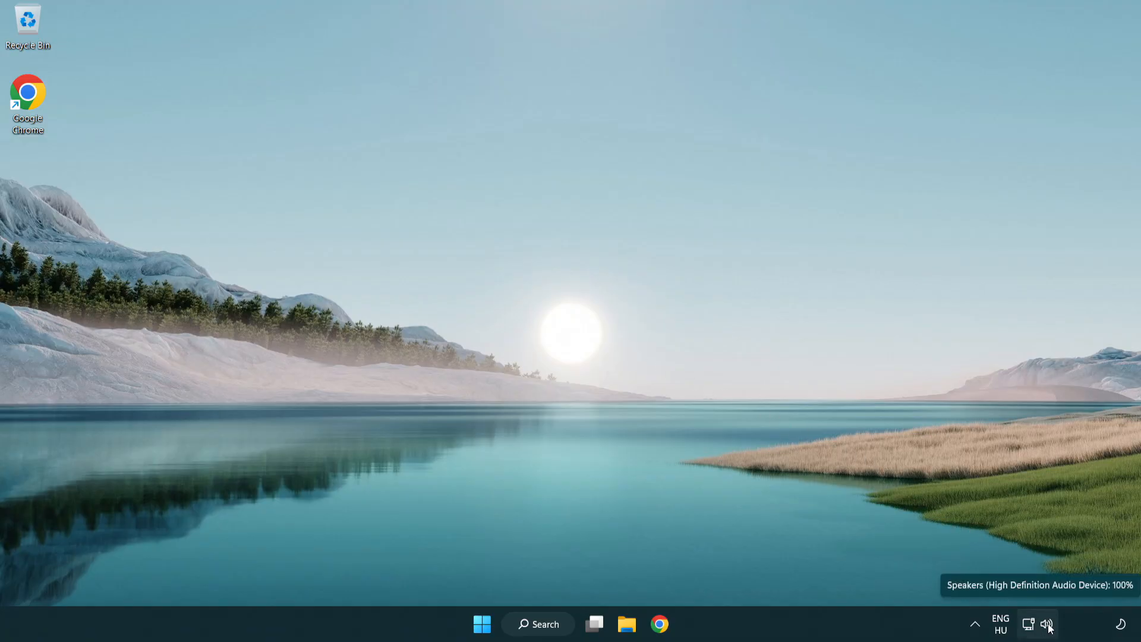
Launch the Playing Audio troubleshooter from the taskbar speaker icon's Troubleshoot sound problems option
{"action": "right_click", "coordinate": [1047, 624]}
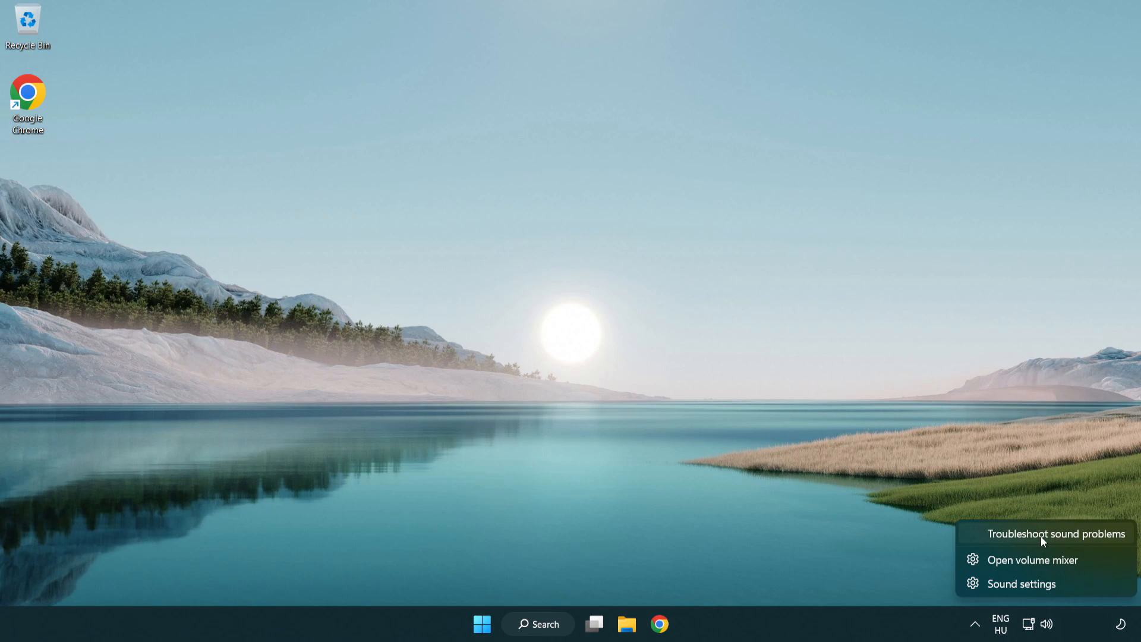
{"action": "left_click", "coordinate": [1056, 534]}
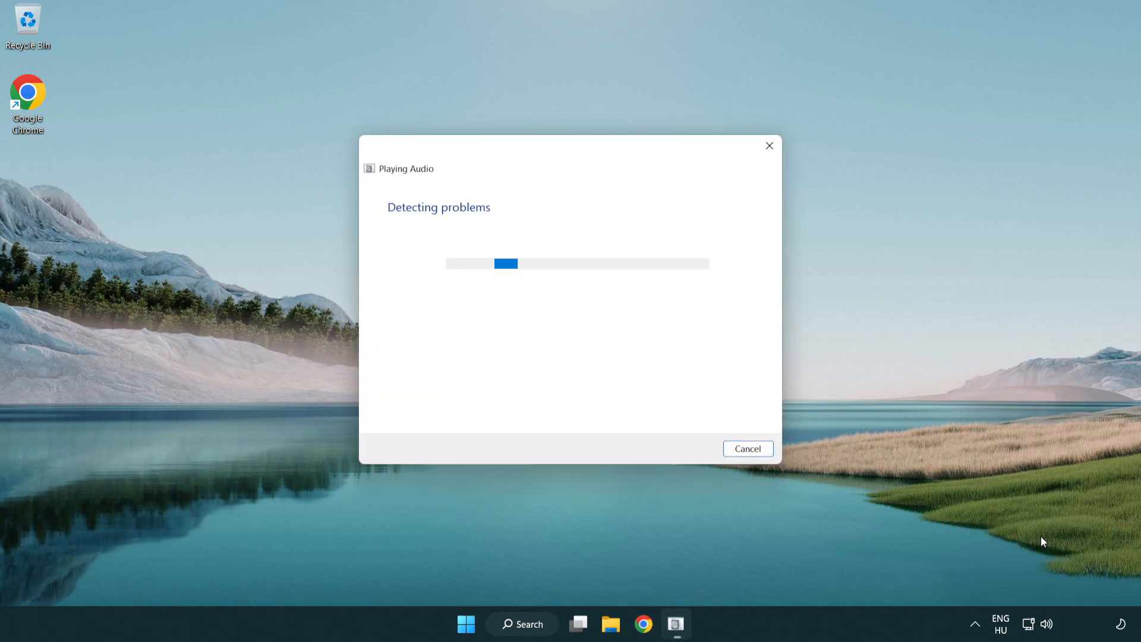
{"action": "mouse_move", "coordinate": [609, 395]}
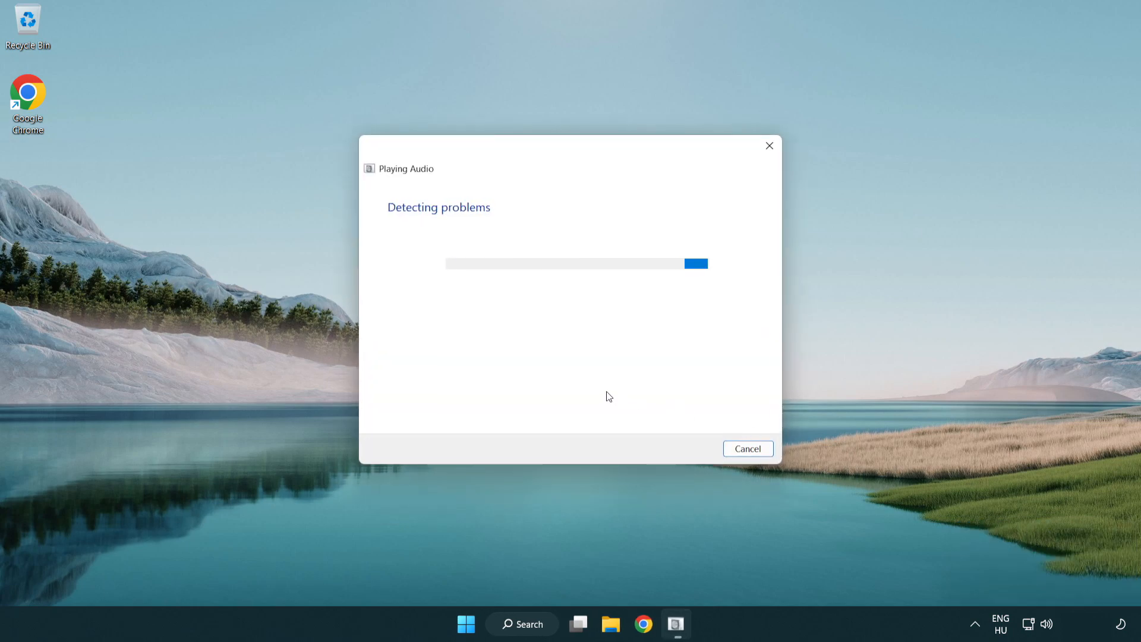